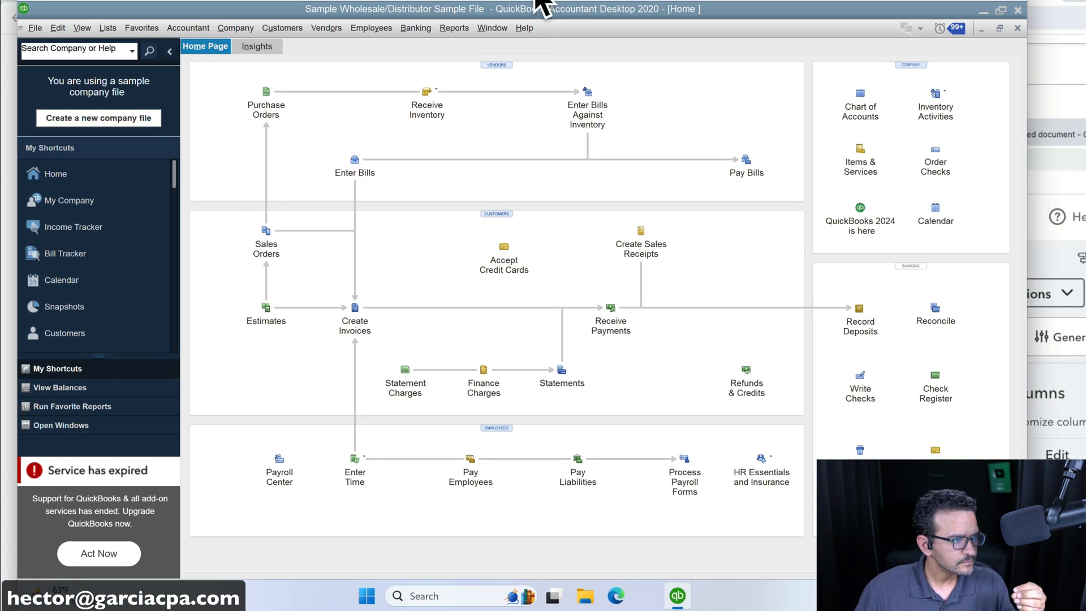
pyautogui.moveTo(426, 17)
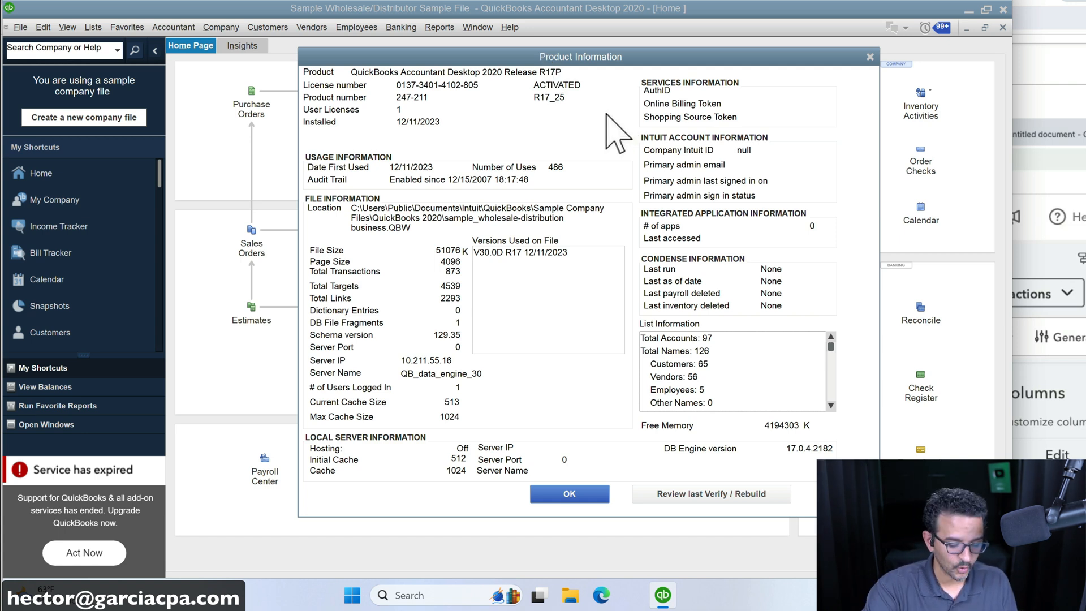
pyautogui.moveTo(582, 479)
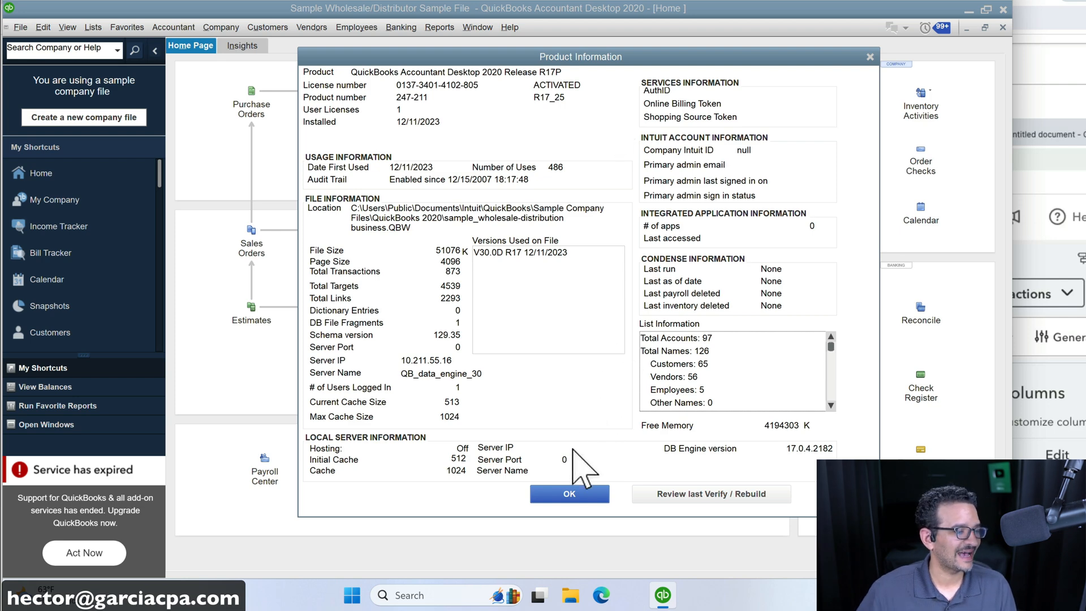
# Step: Dismiss Product Information and begin the export to QuickBooks Online with all company data
pyautogui.click(569, 493)
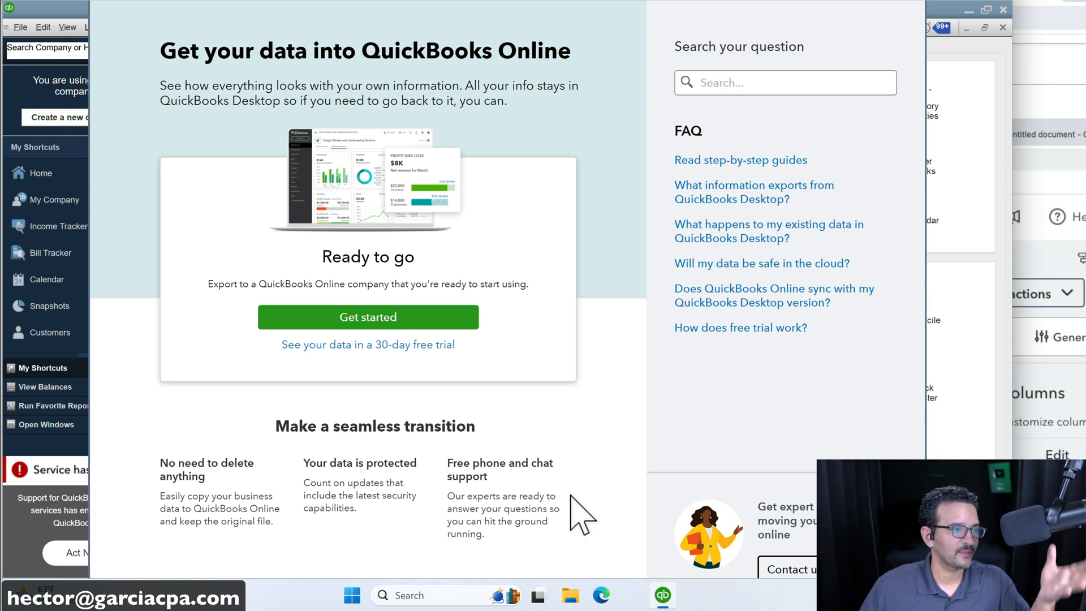
pyautogui.moveTo(408, 438)
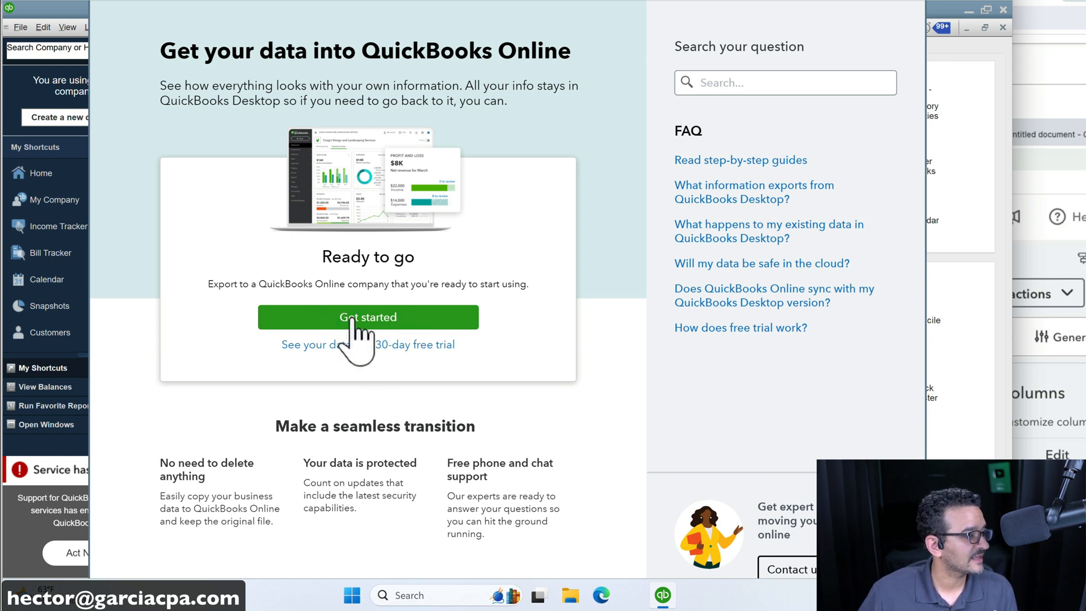
pyautogui.click(367, 317)
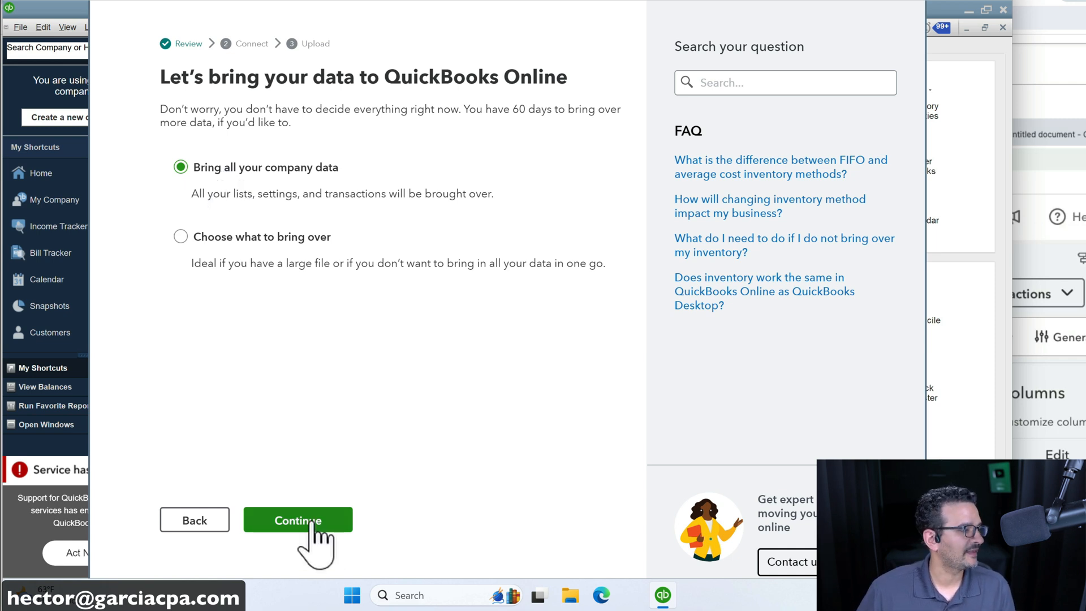
# Step: Choose FIFO inventory tracking with a starting date of 01/01/2024
pyautogui.click(297, 519)
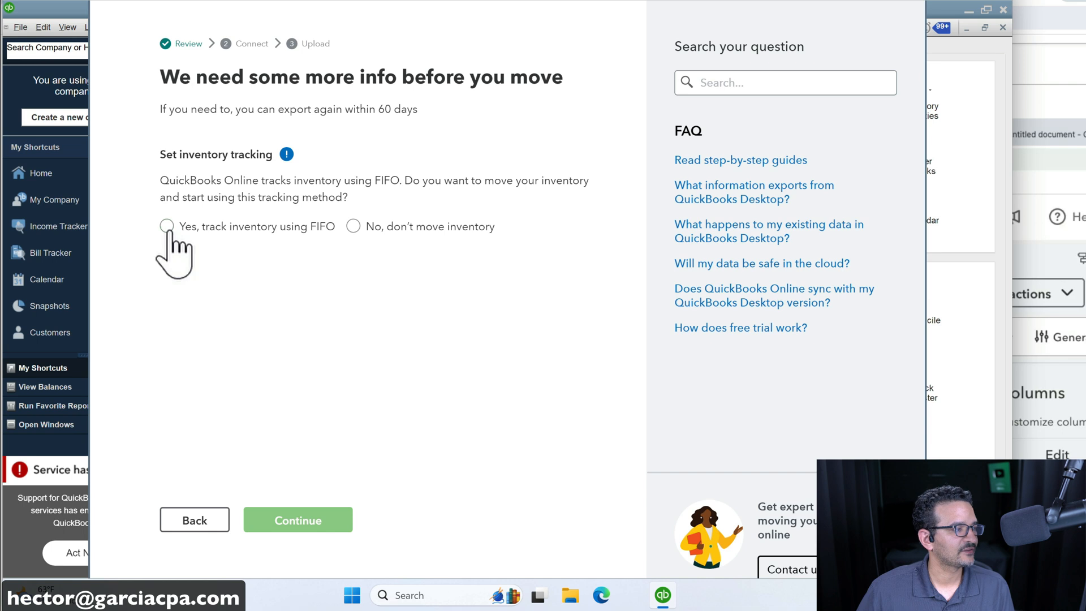
pyautogui.click(166, 226)
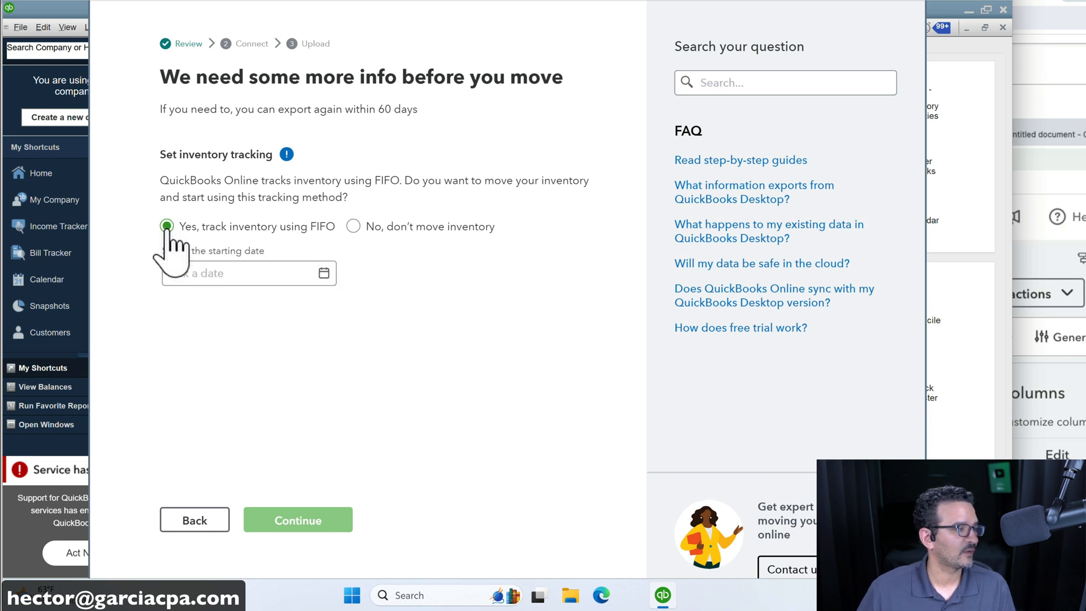
pyautogui.click(249, 273)
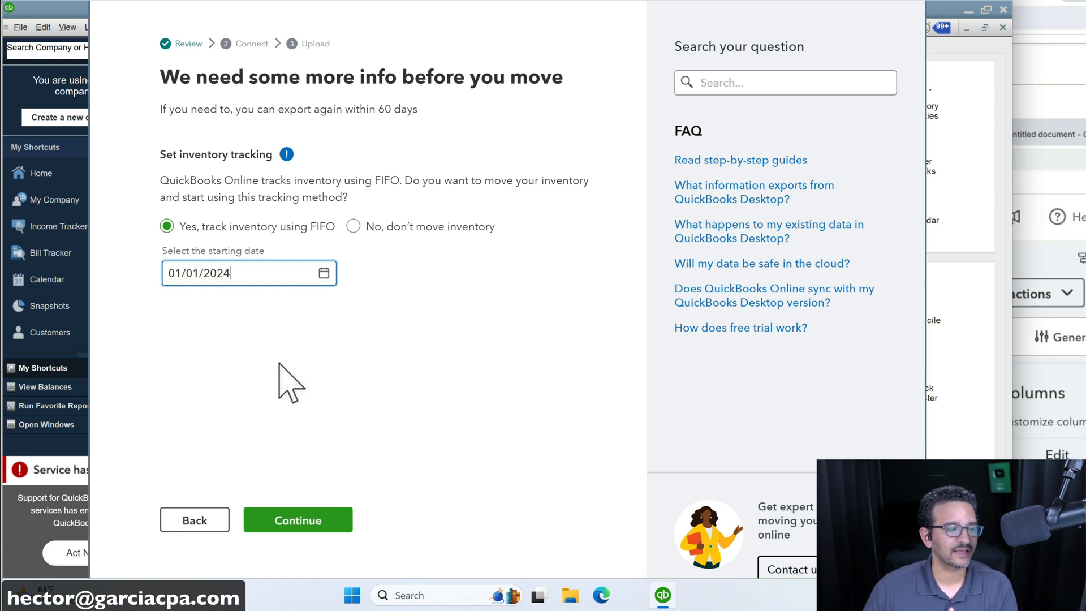
pyautogui.moveTo(269, 332)
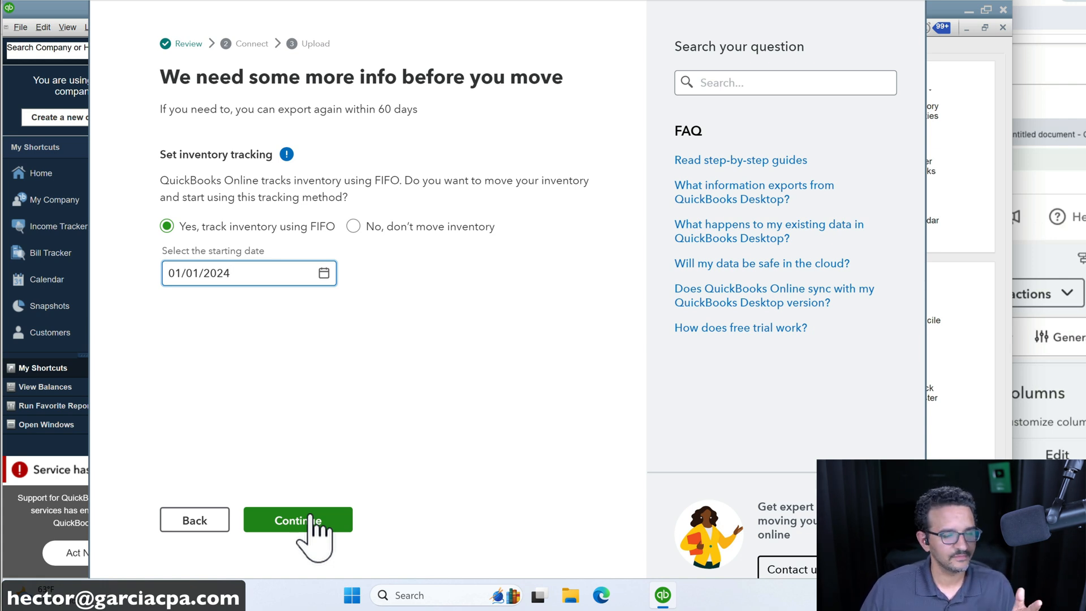
pyautogui.click(224, 273)
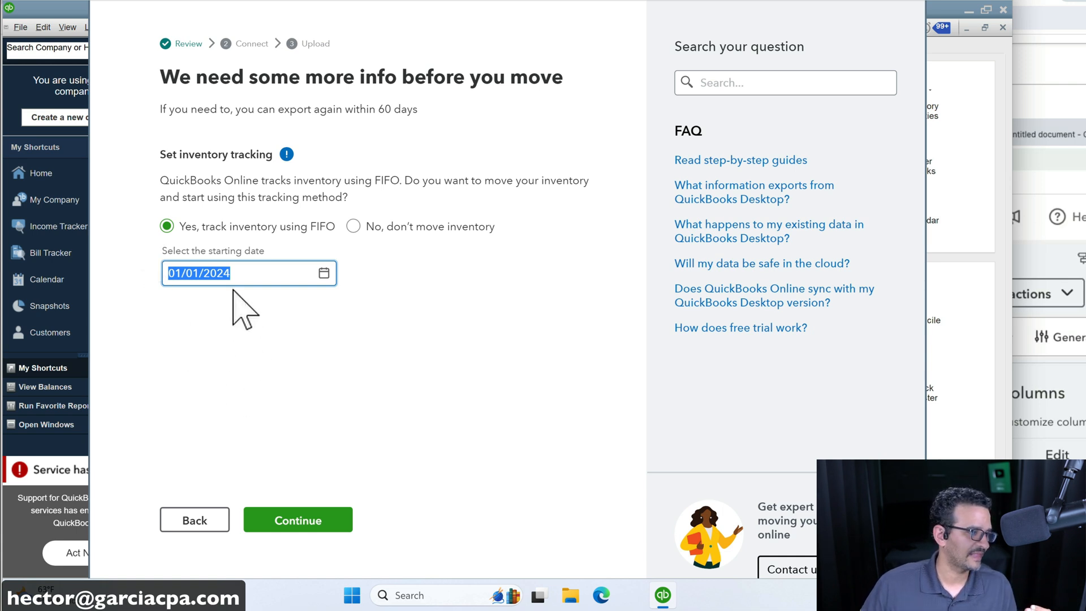
pyautogui.moveTo(254, 273)
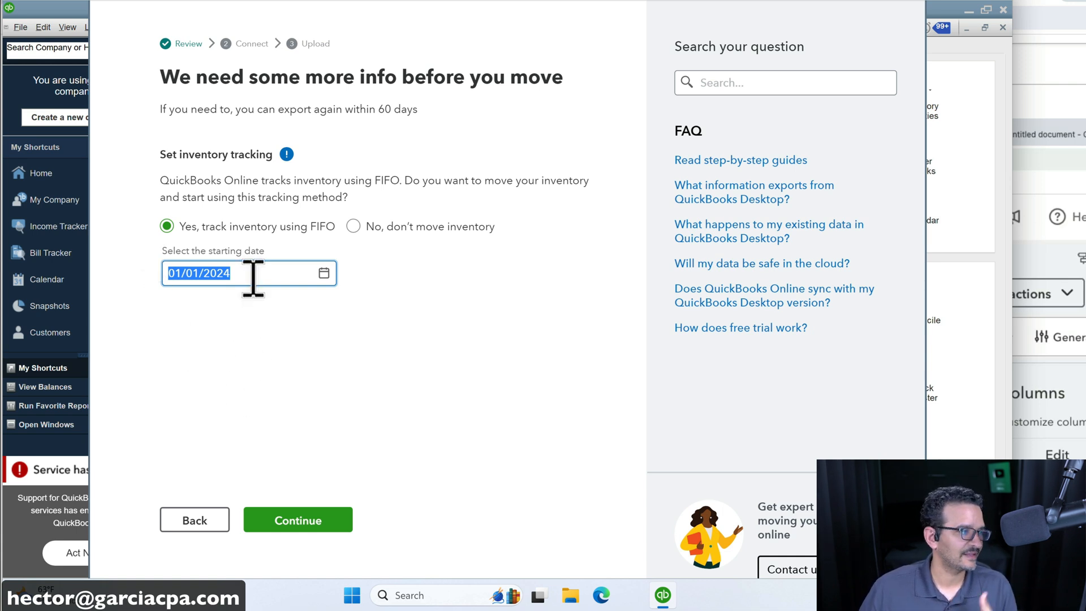
# Step: Confirm an existing QuickBooks Online account with 'Yes, sign me in' and continue to Intuit sign-in
pyautogui.click(298, 519)
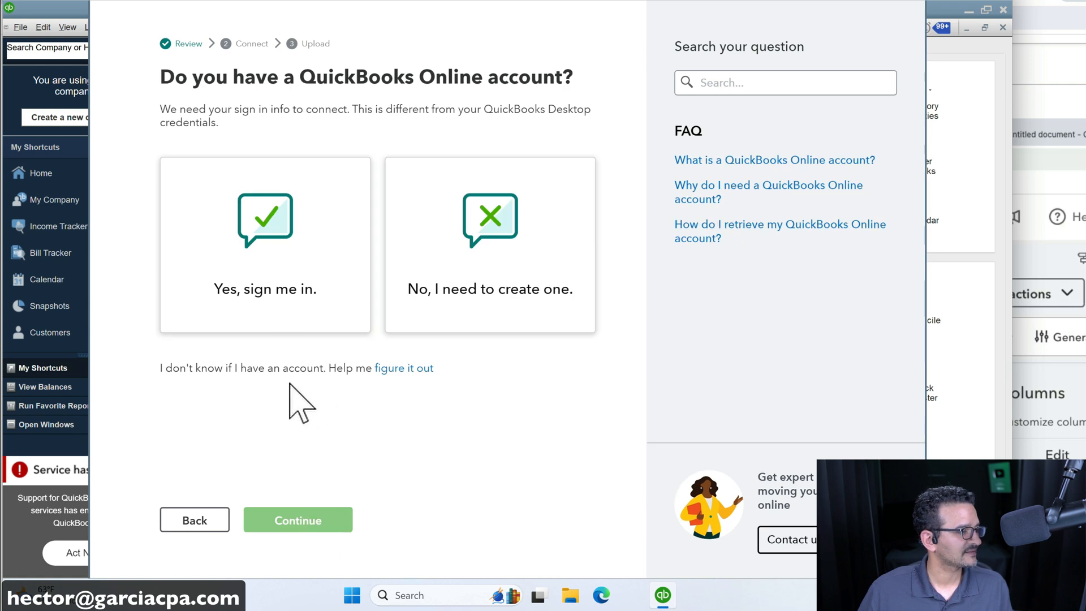
pyautogui.moveTo(447, 296)
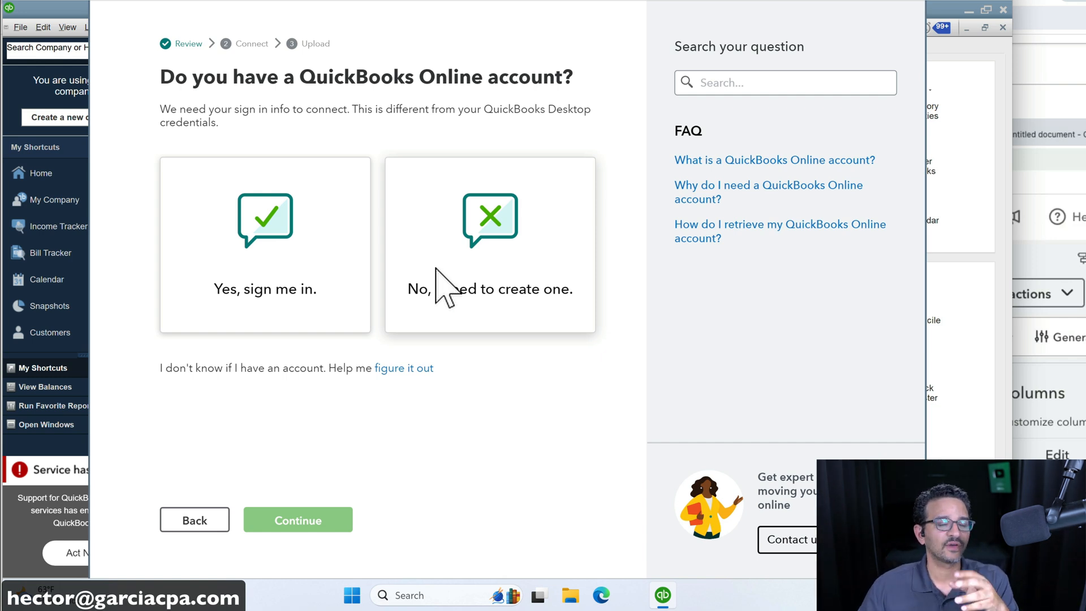
pyautogui.moveTo(258, 298)
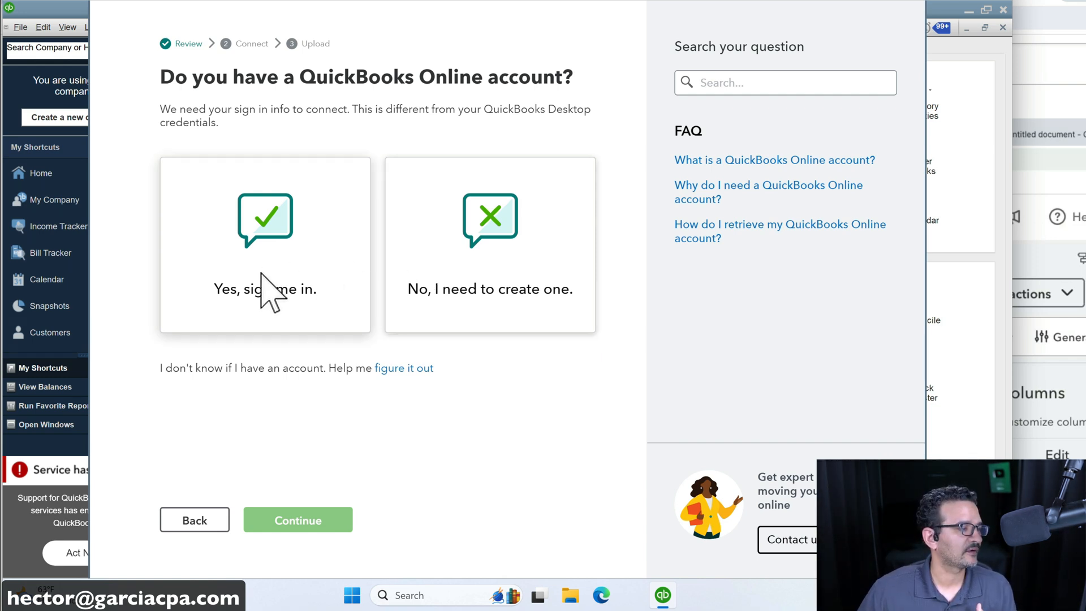
pyautogui.click(264, 244)
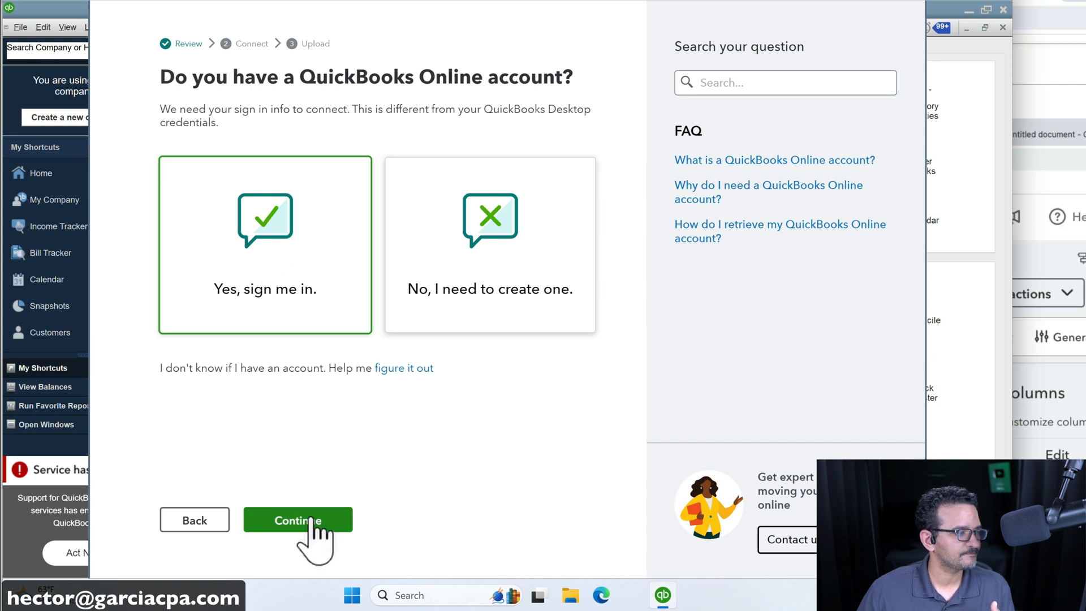
pyautogui.click(299, 520)
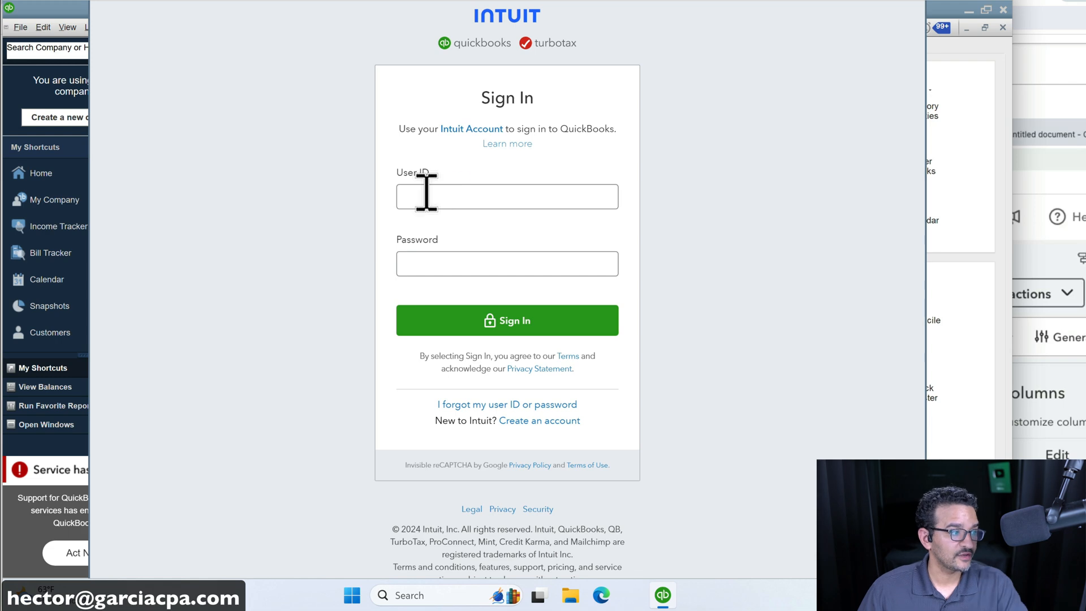
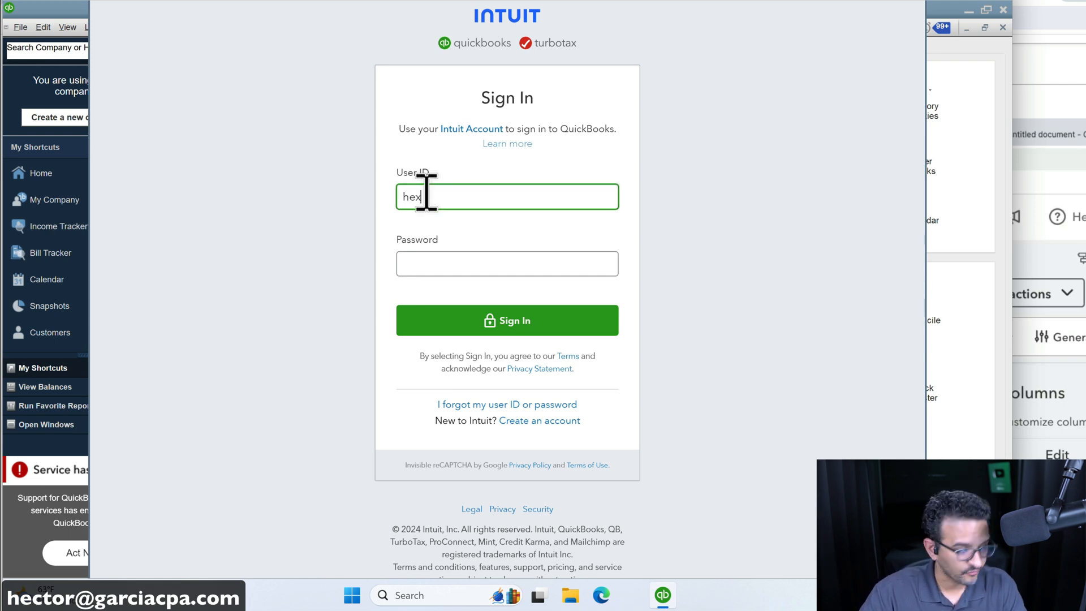
# Step: Sign in with the Intuit credentials and submit the 6-digit phone verification code
pyautogui.click(507, 320)
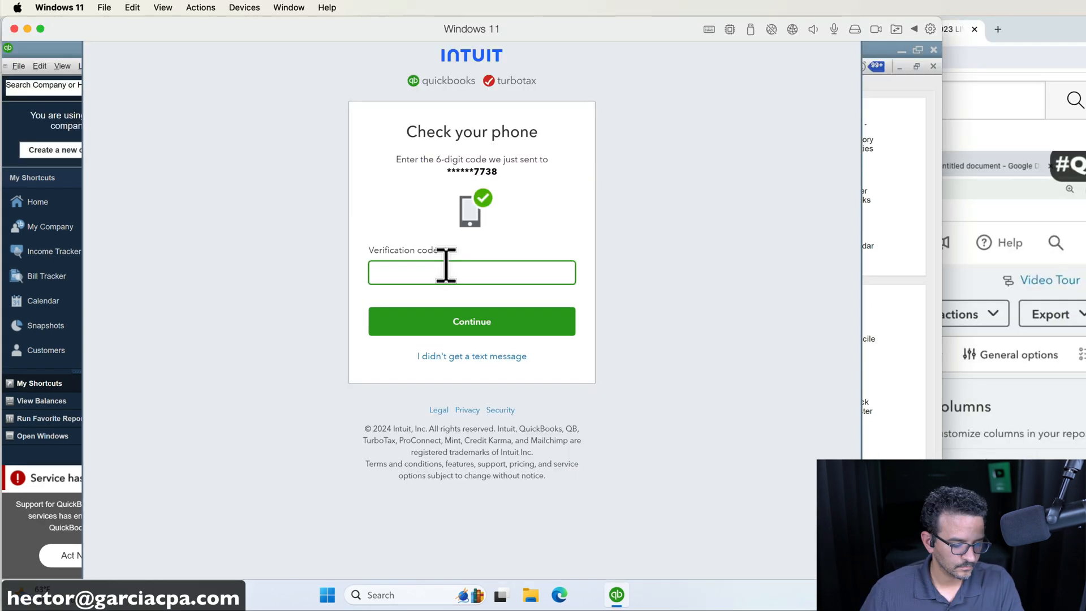
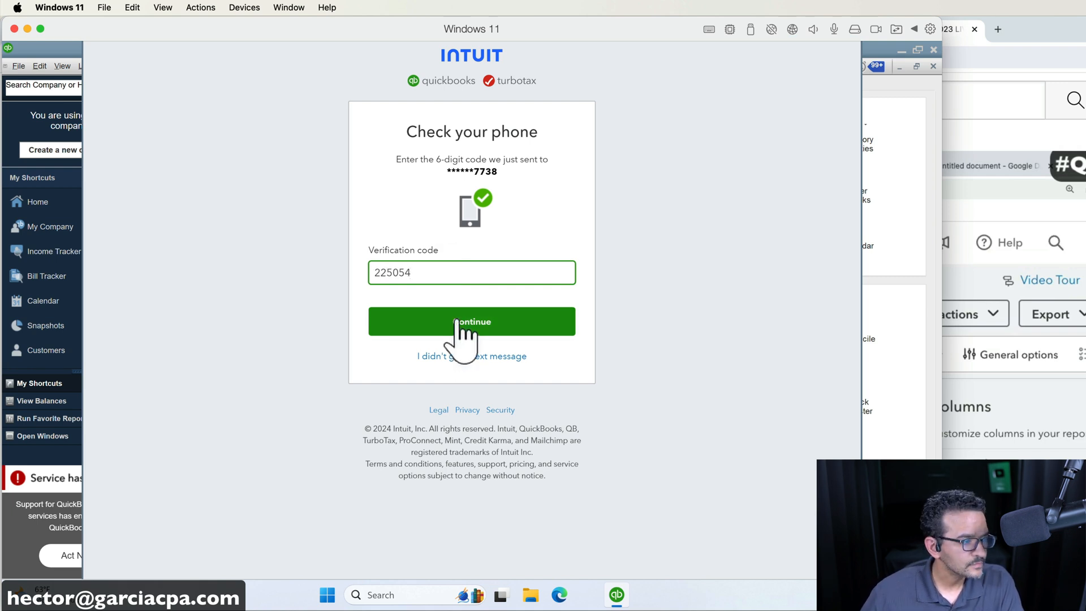
pyautogui.click(472, 321)
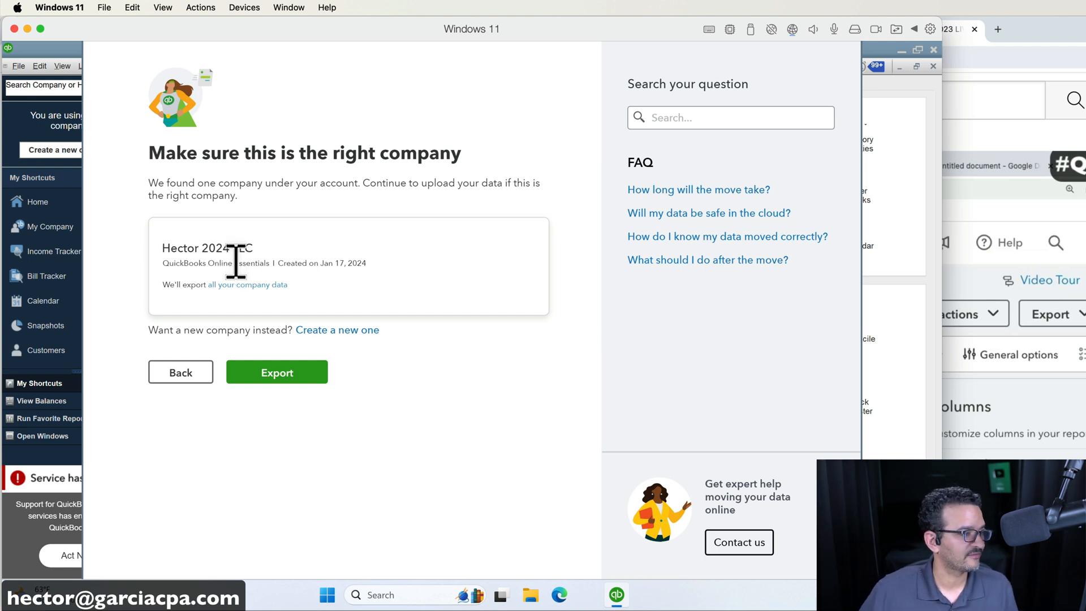
pyautogui.moveTo(214, 284)
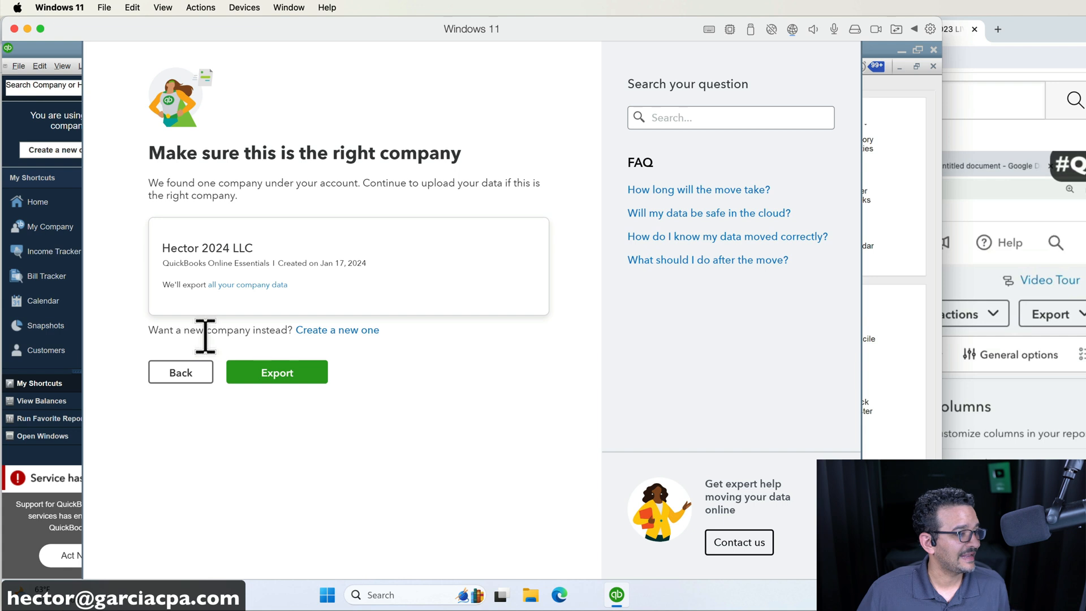
pyautogui.moveTo(274, 334)
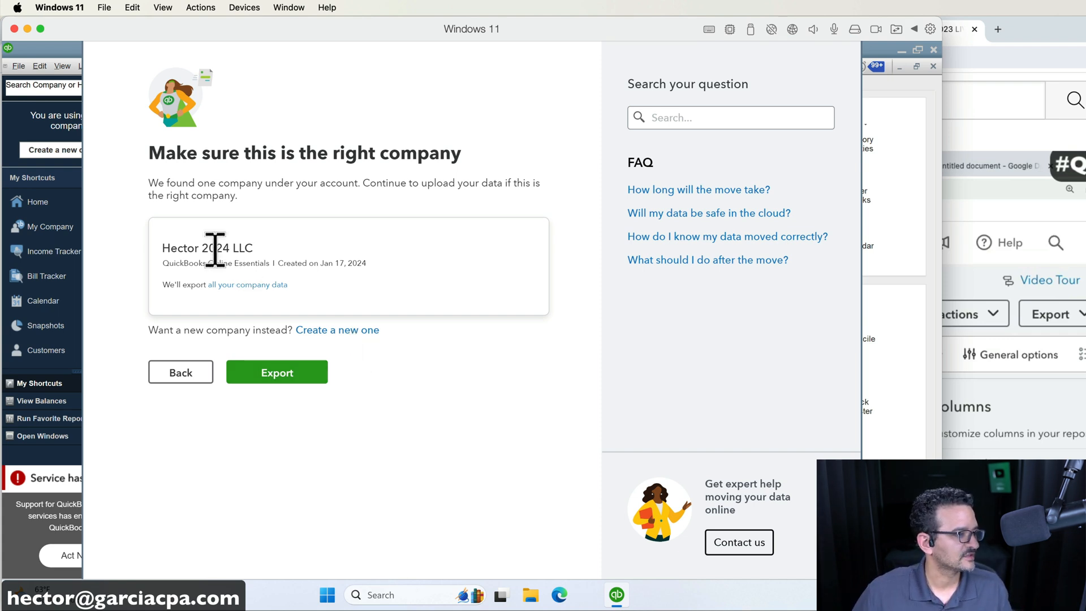
# Step: Export all company data to the matched QuickBooks Online Essentials company
pyautogui.click(277, 372)
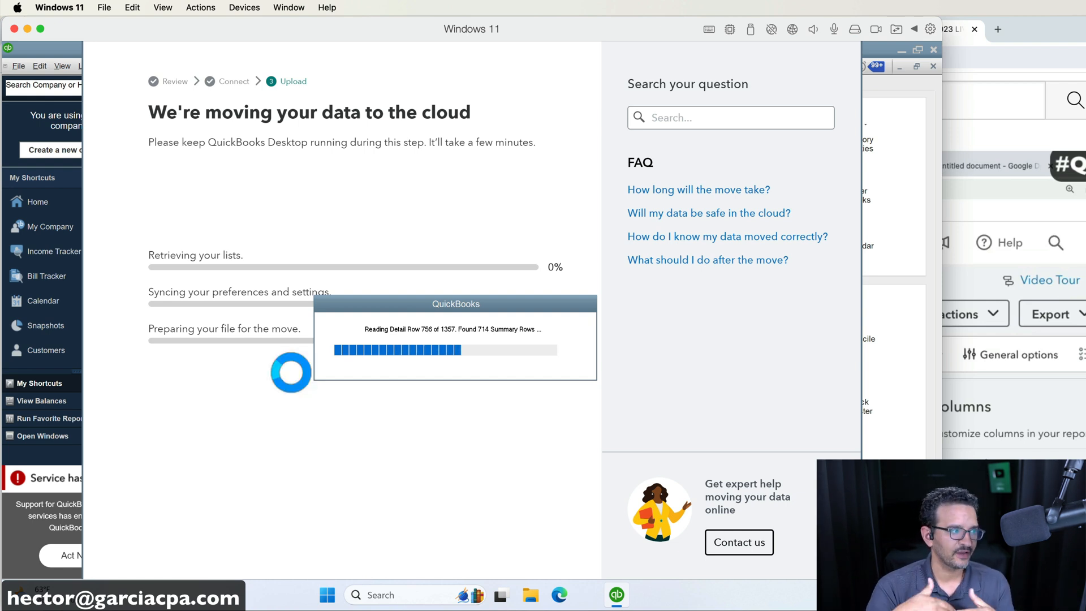
pyautogui.moveTo(297, 385)
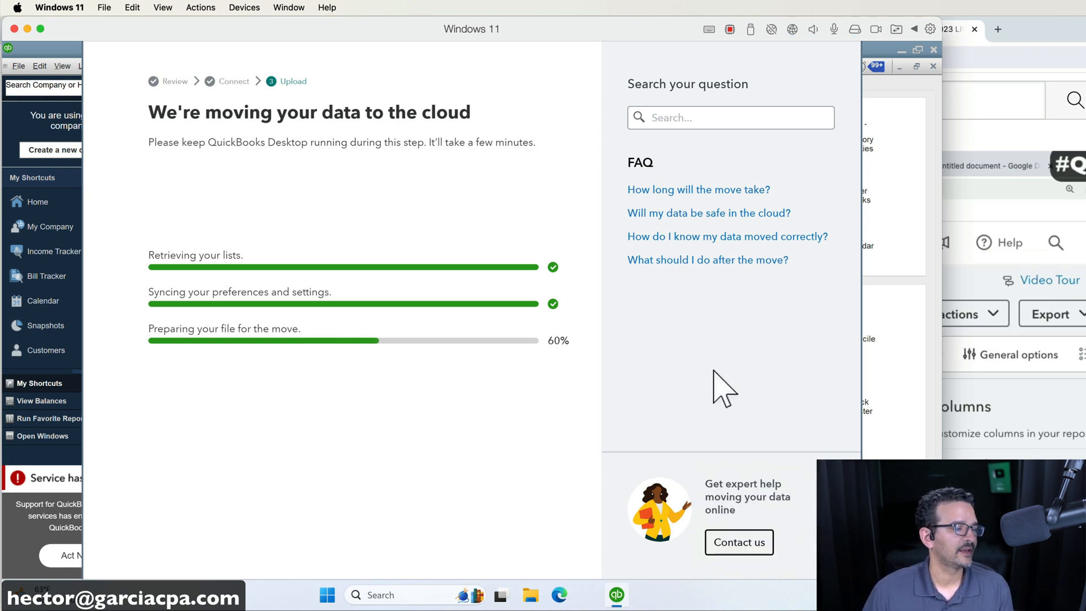
pyautogui.moveTo(707, 426)
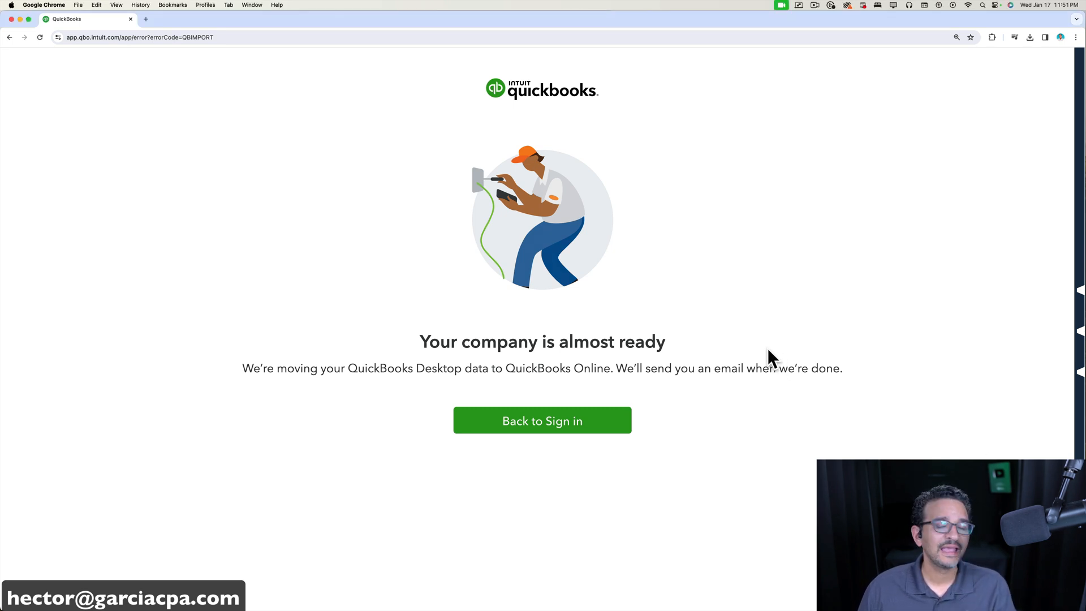
pyautogui.moveTo(420, 341); pyautogui.dragTo(662, 342)
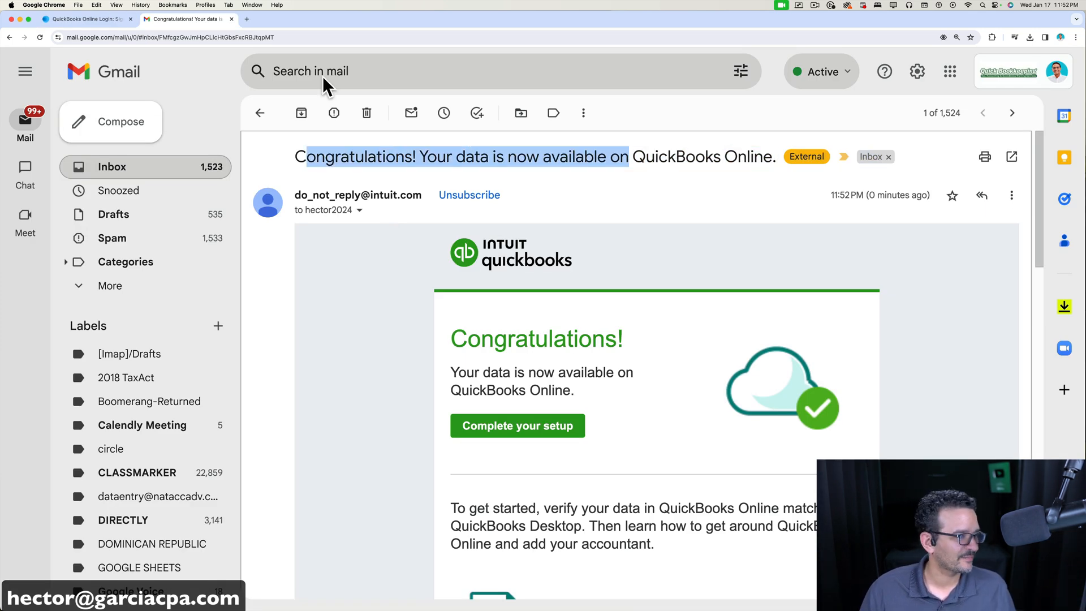
# Step: Follow the 'Complete your setup' email link and sign into QuickBooks Online with the password
pyautogui.click(80, 21)
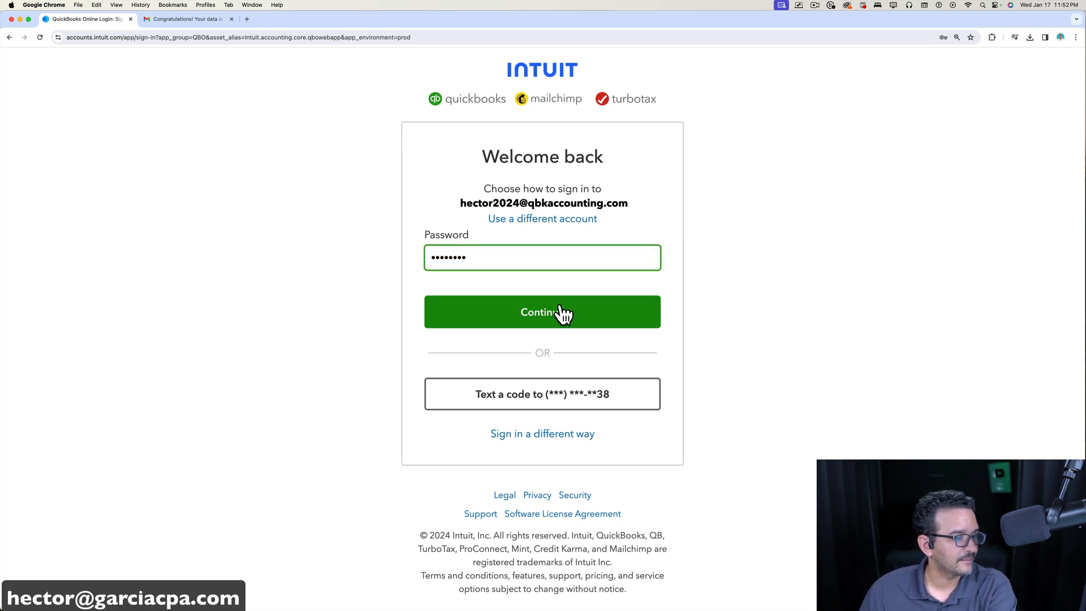
pyautogui.click(543, 312)
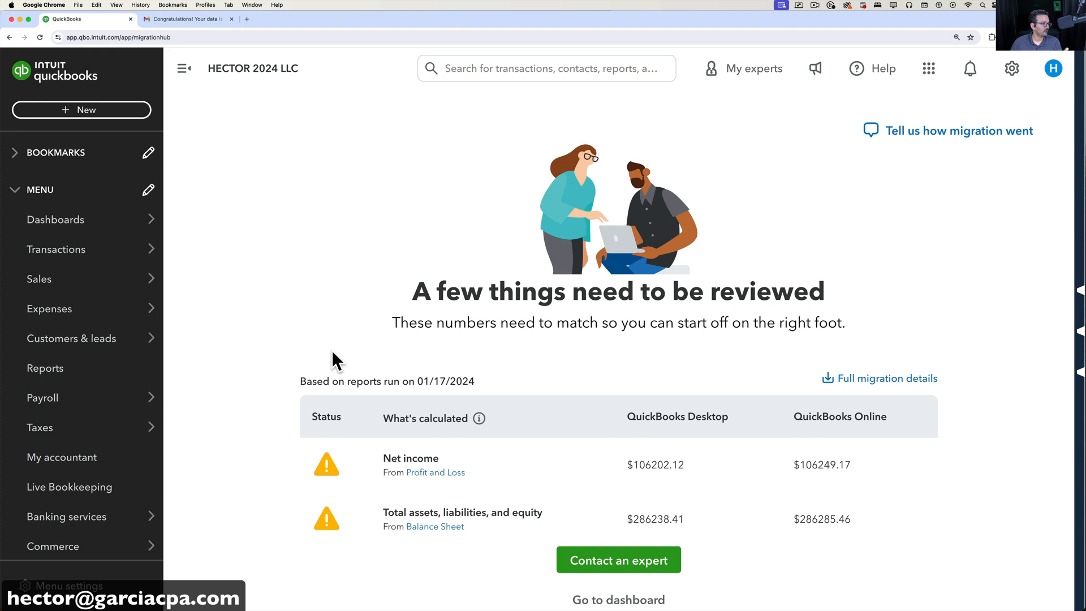
# Step: Compare the Desktop and Online net income and total assets rows on the migration hub
pyautogui.click(45, 368)
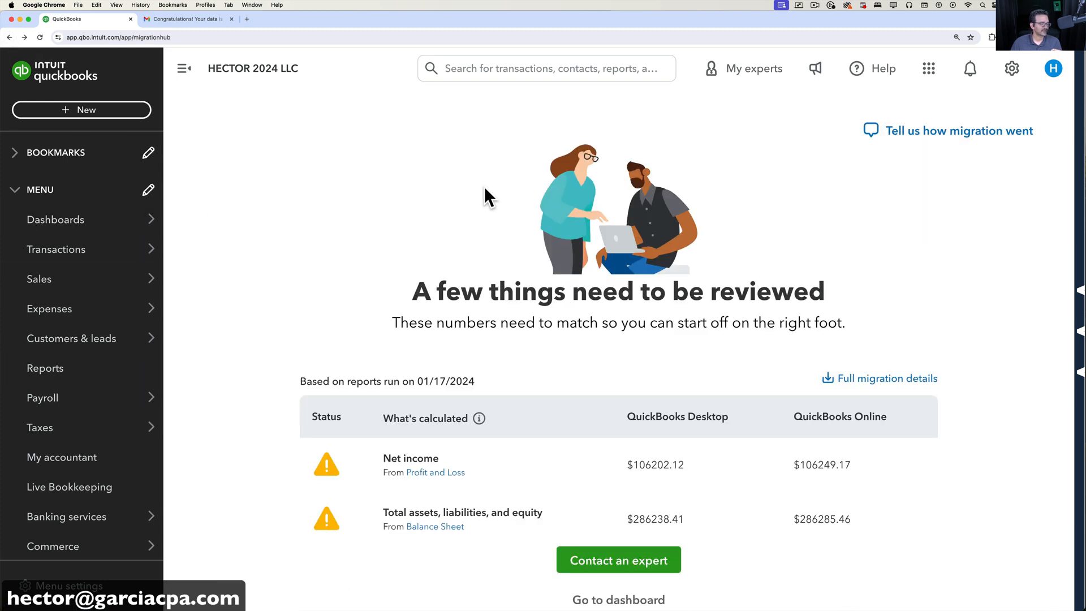
pyautogui.moveTo(628, 253)
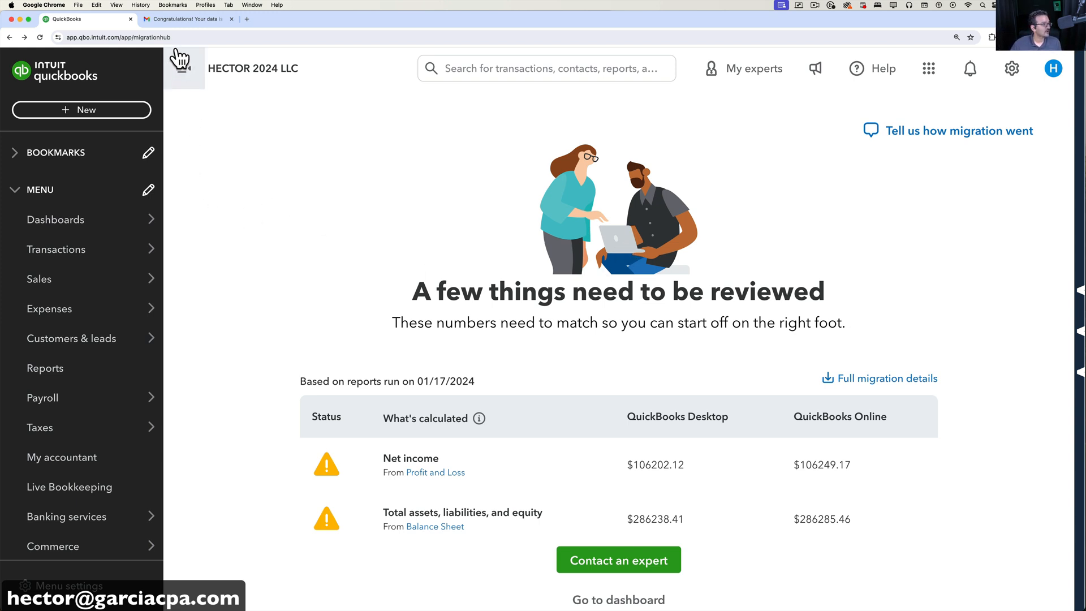
pyautogui.scroll(-3)
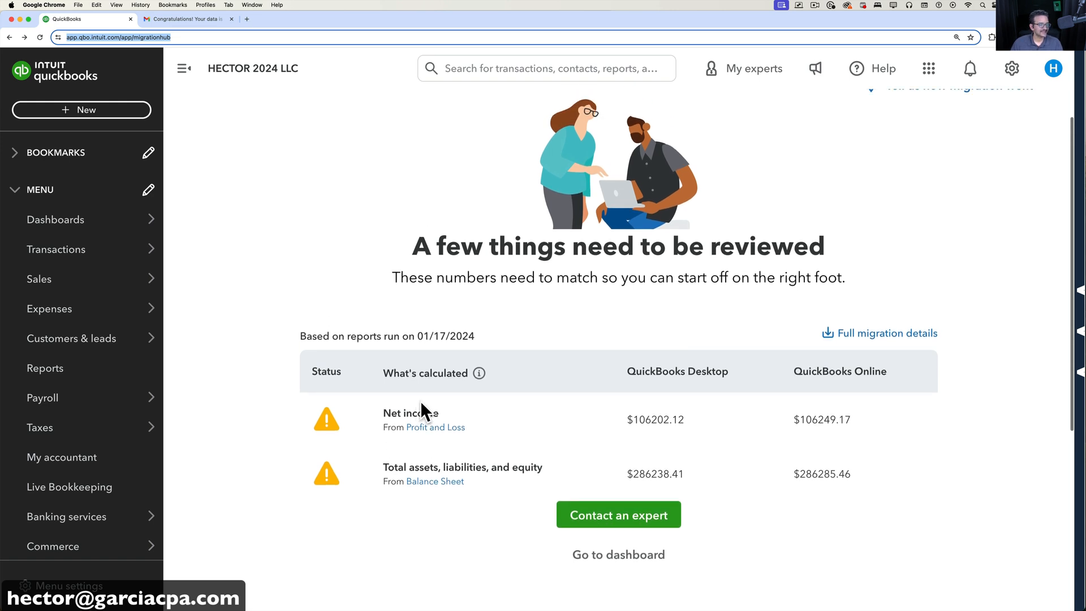
pyautogui.moveTo(826, 403)
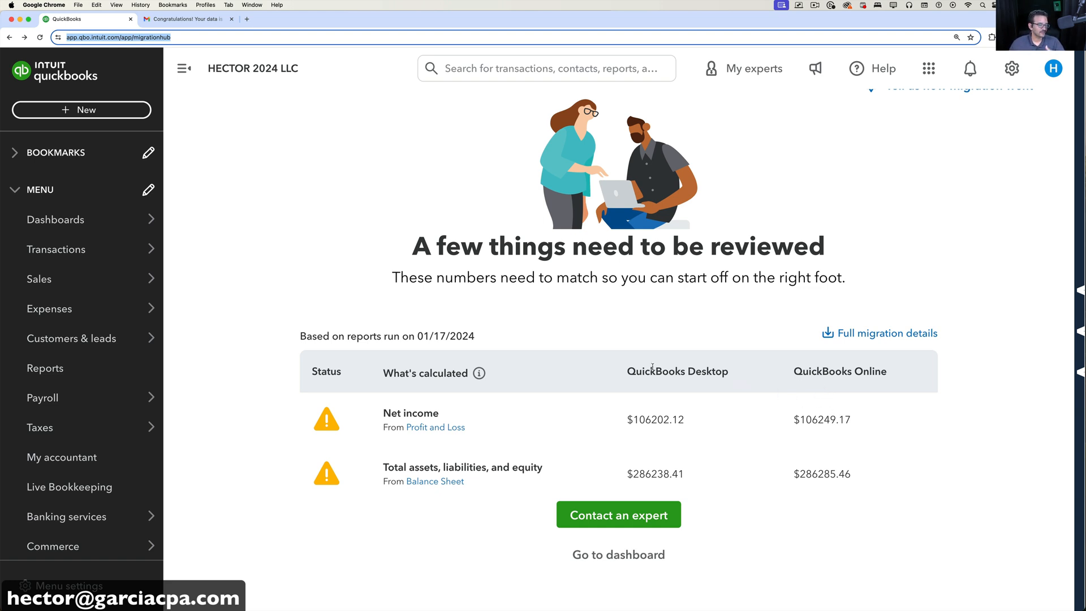
pyautogui.moveTo(620, 396)
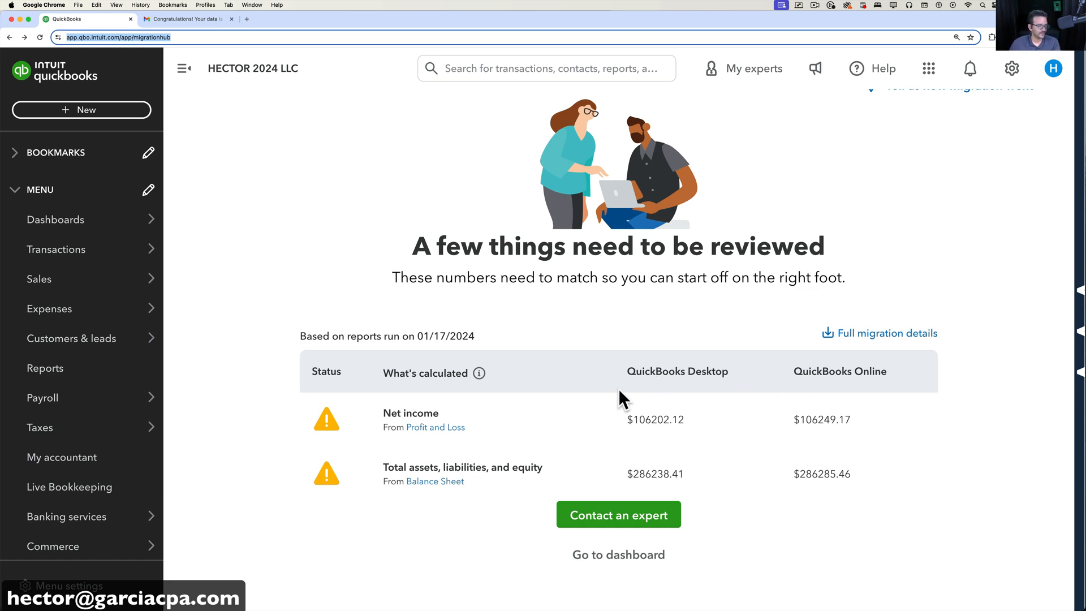
pyautogui.moveTo(866, 341)
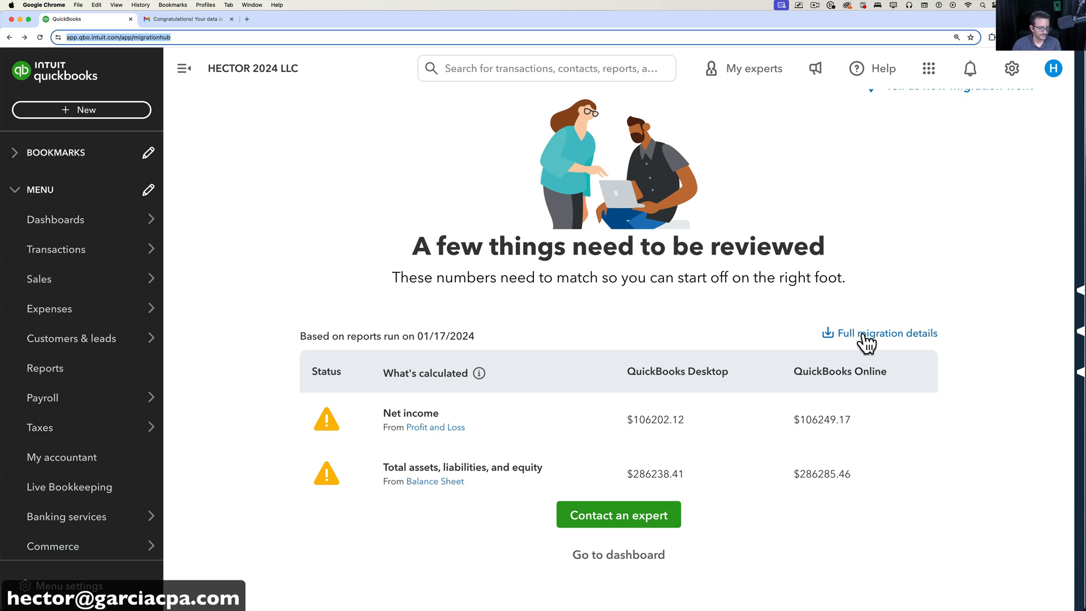
pyautogui.moveTo(632, 419); pyautogui.dragTo(853, 419)
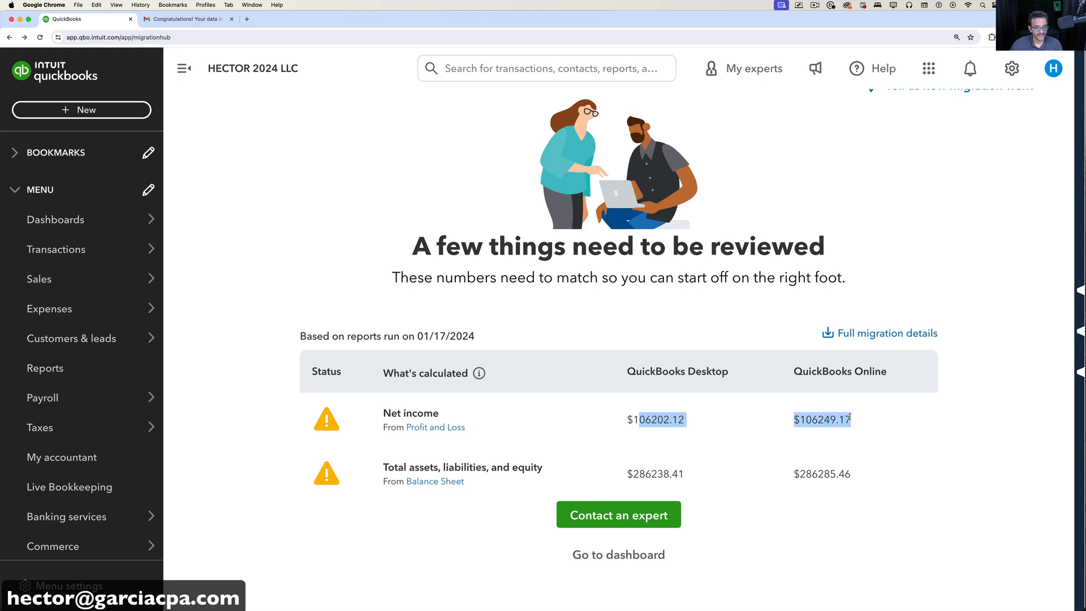
pyautogui.moveTo(793, 459)
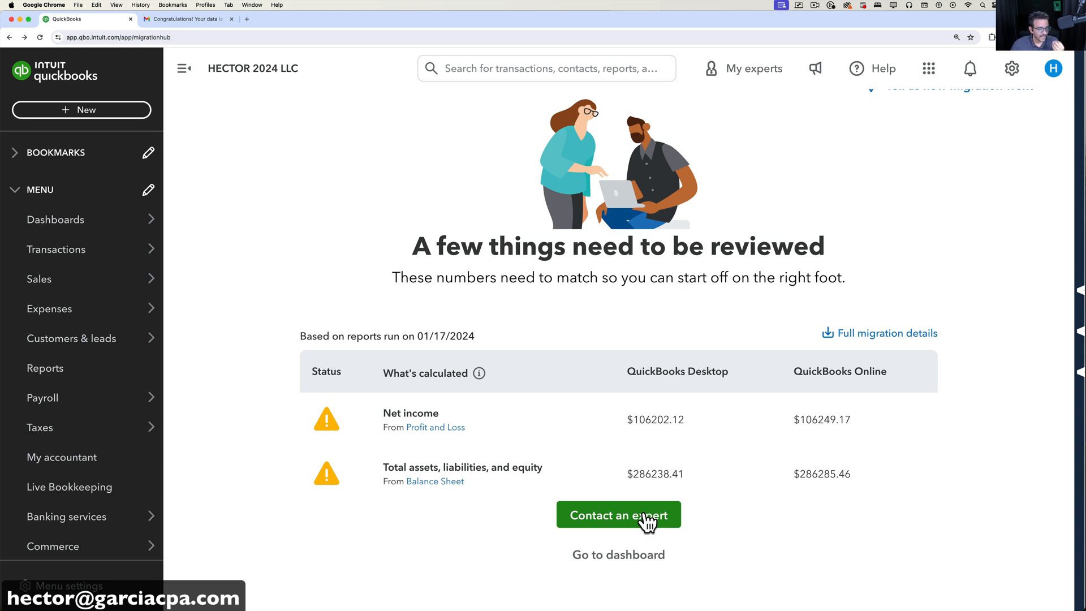
pyautogui.moveTo(882, 342)
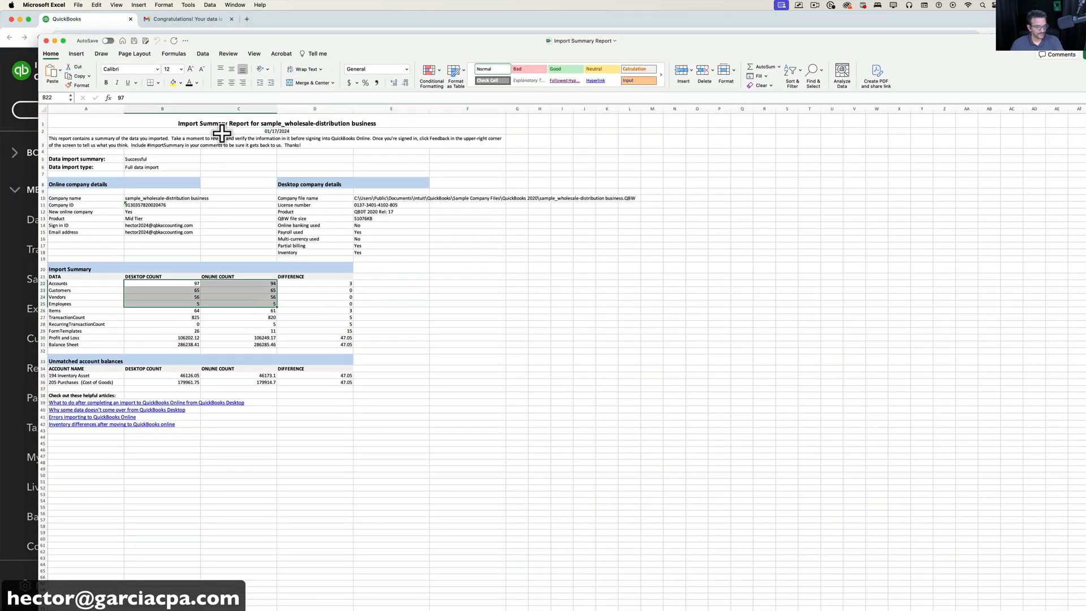
# Step: Zoom to selection, review the FormTemplates difference of 15 and unmatched balances, then close the report
pyautogui.click(253, 54)
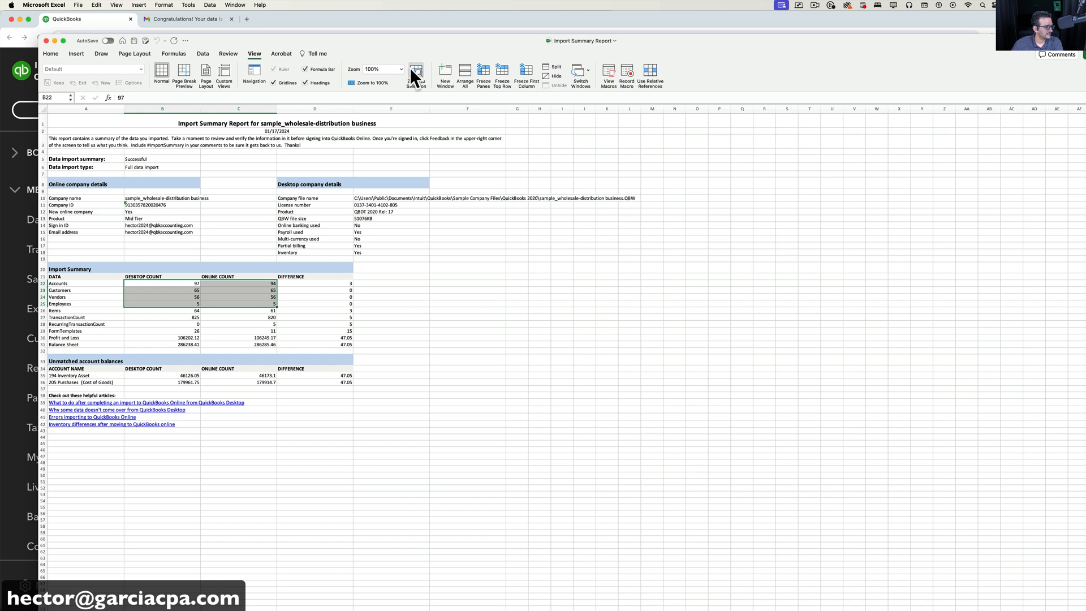
pyautogui.click(416, 72)
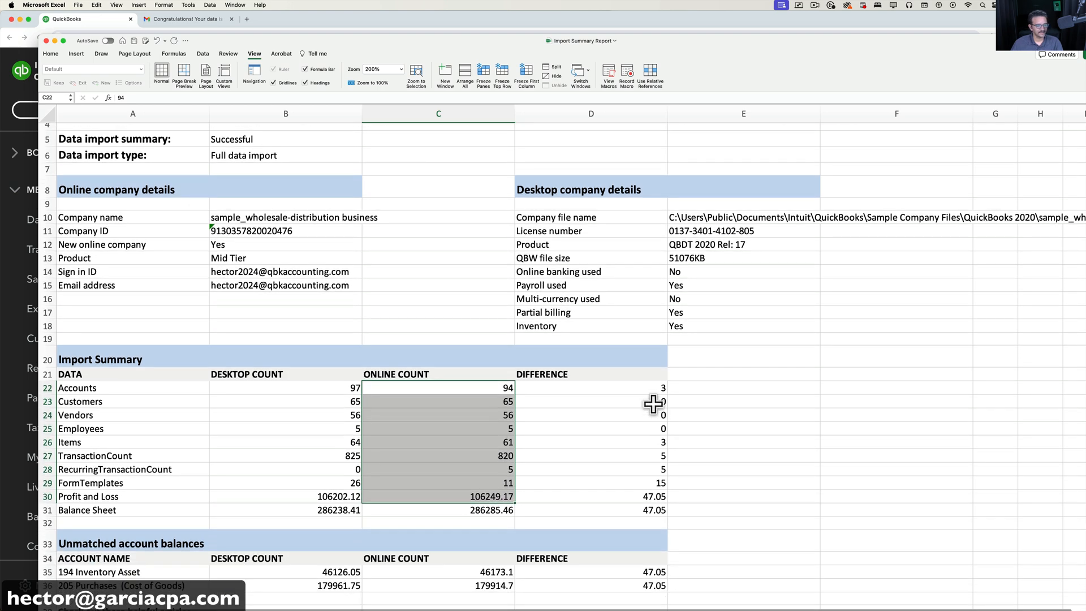
pyautogui.scroll(-3)
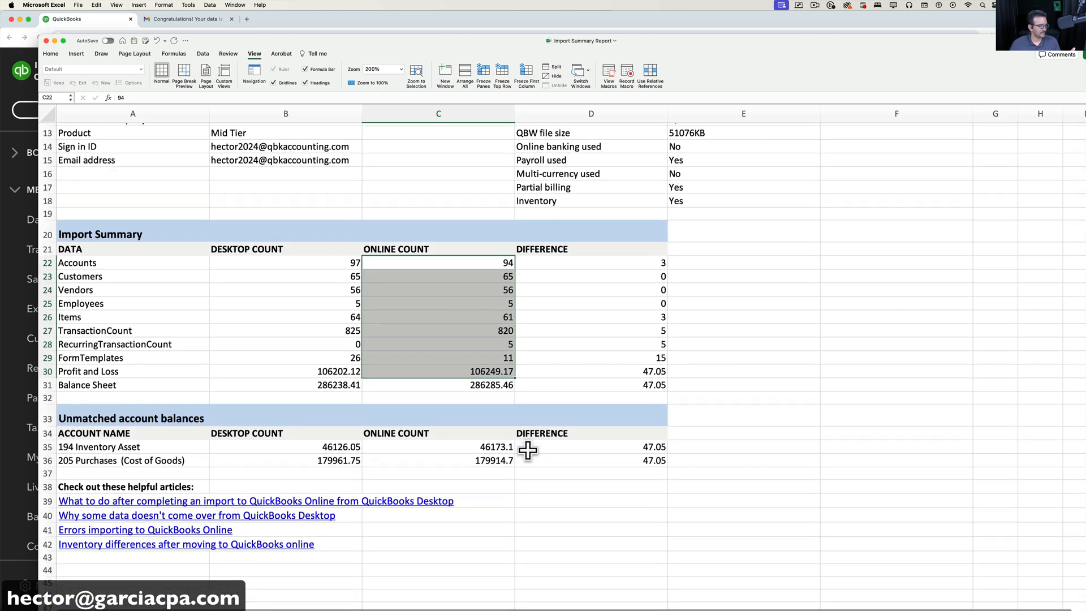
pyautogui.click(602, 447)
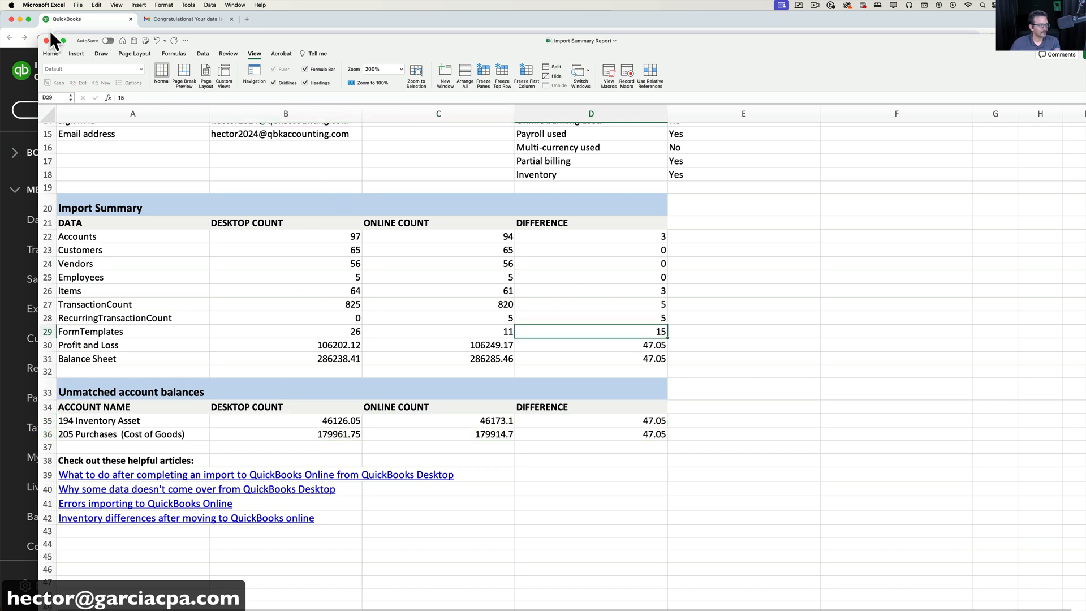
pyautogui.click(85, 18)
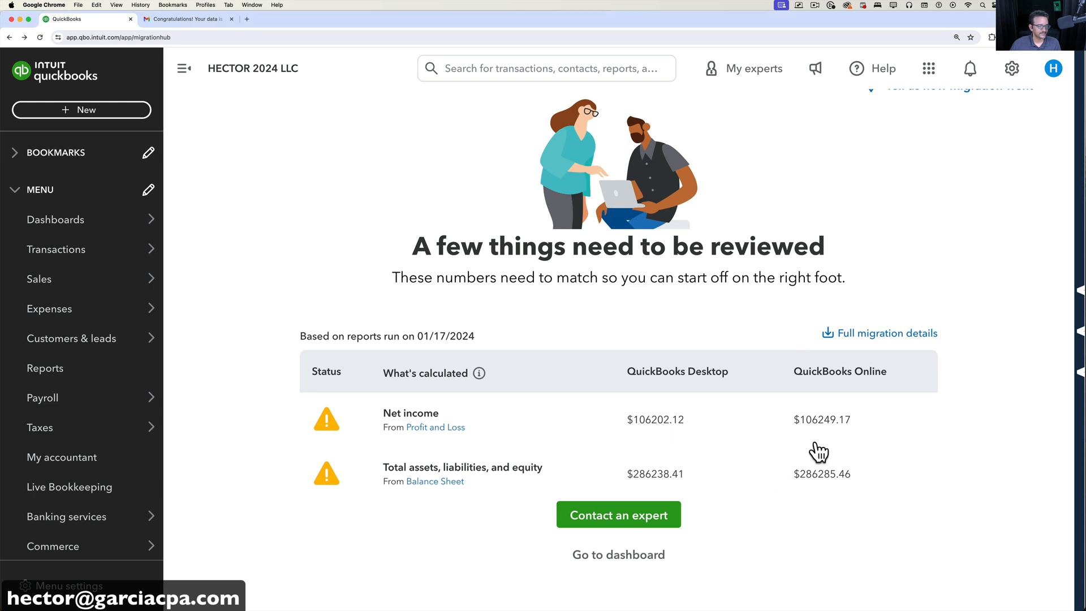
pyautogui.moveTo(740, 453)
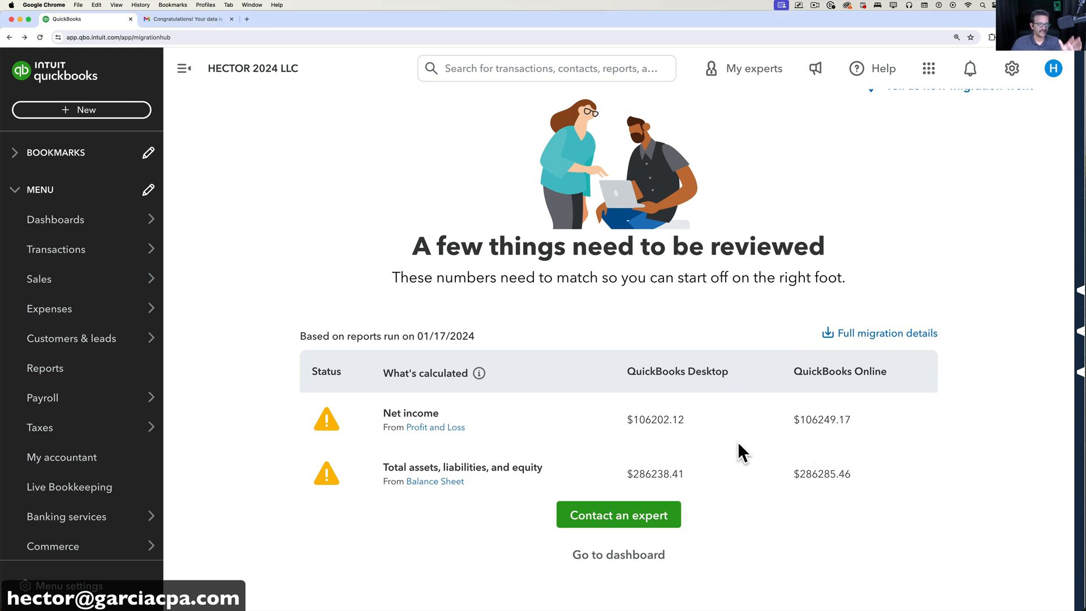
pyautogui.click(119, 37)
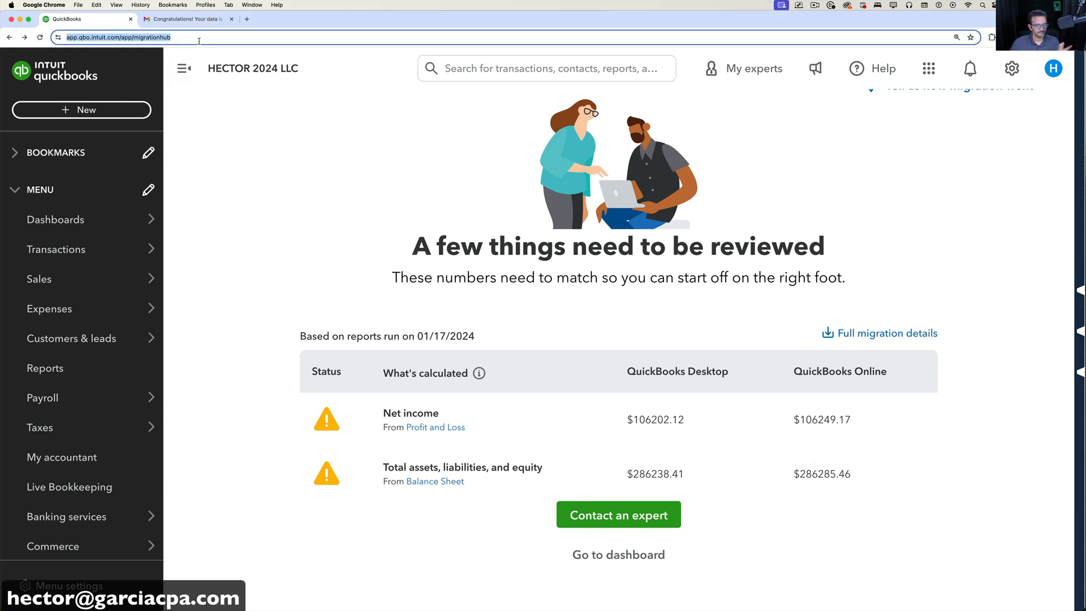
pyautogui.moveTo(665, 438)
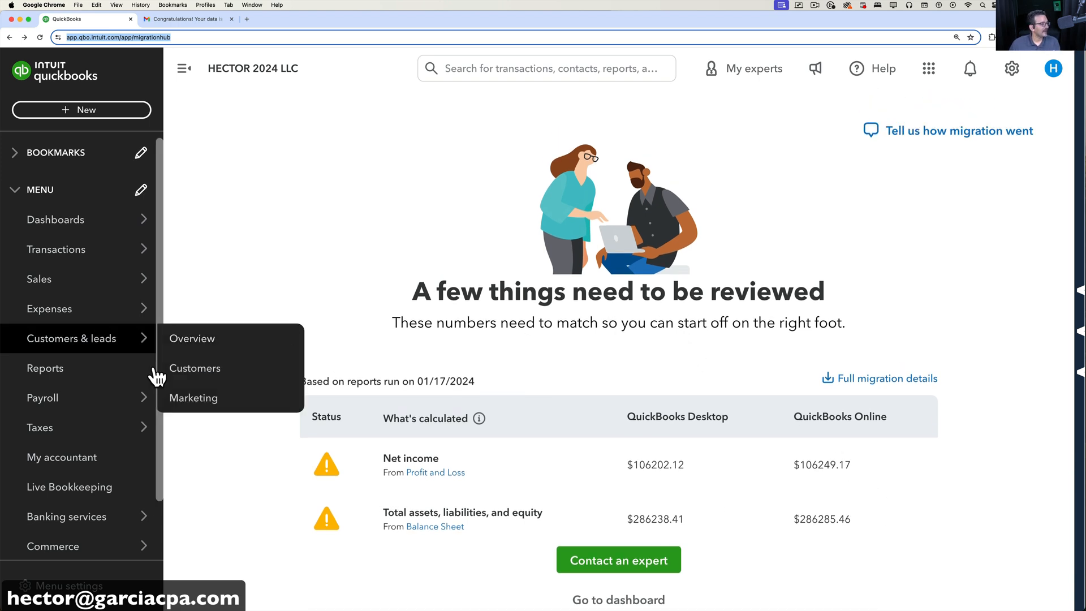
# Step: Run the Profit and Loss report for All Dates on an accrual basis
pyautogui.click(45, 369)
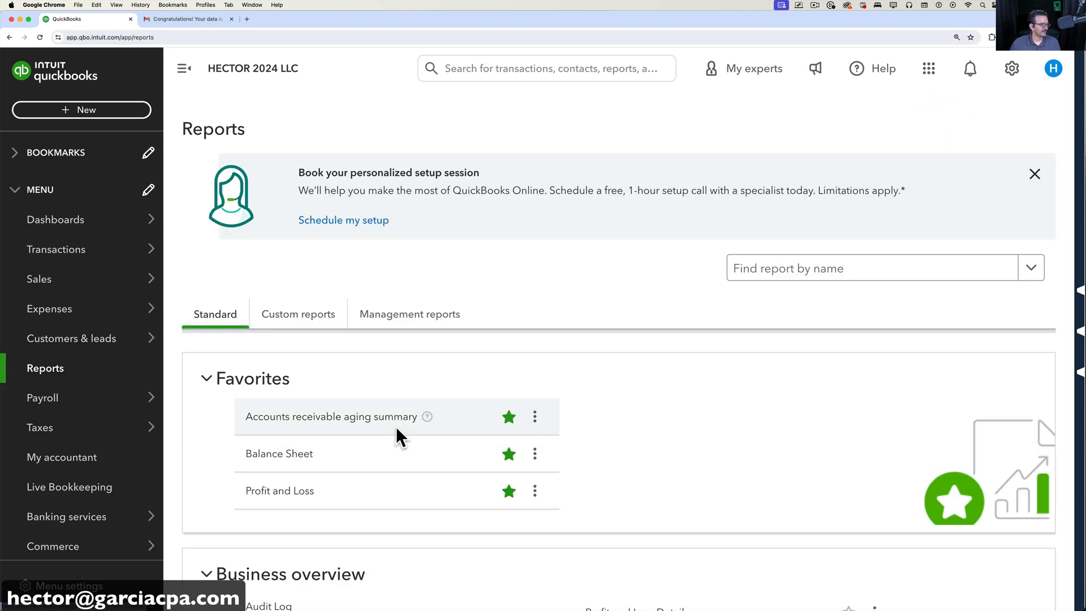
pyautogui.click(280, 490)
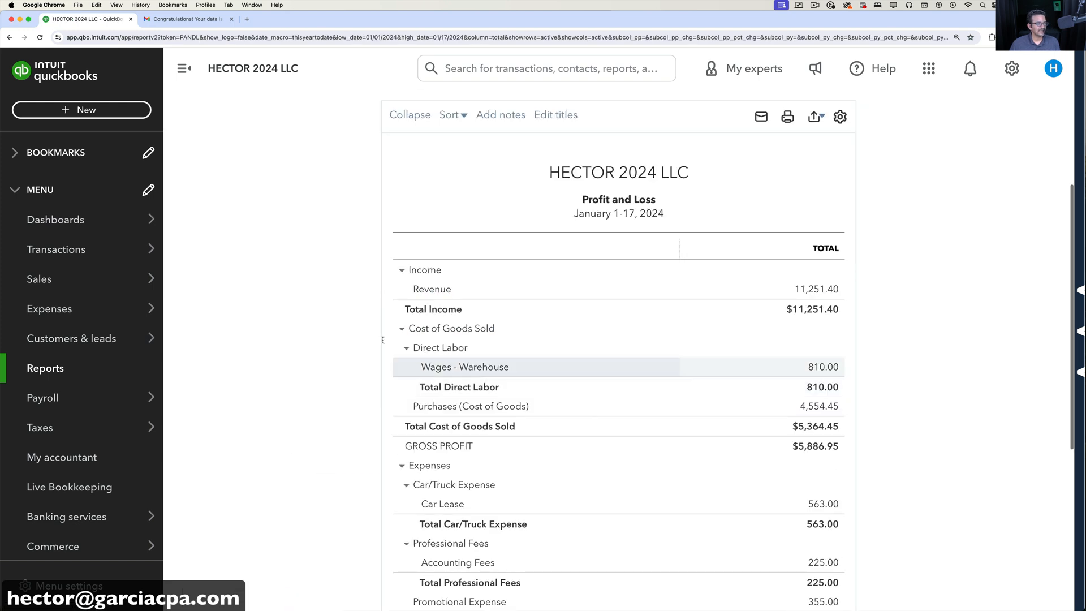
pyautogui.click(258, 186)
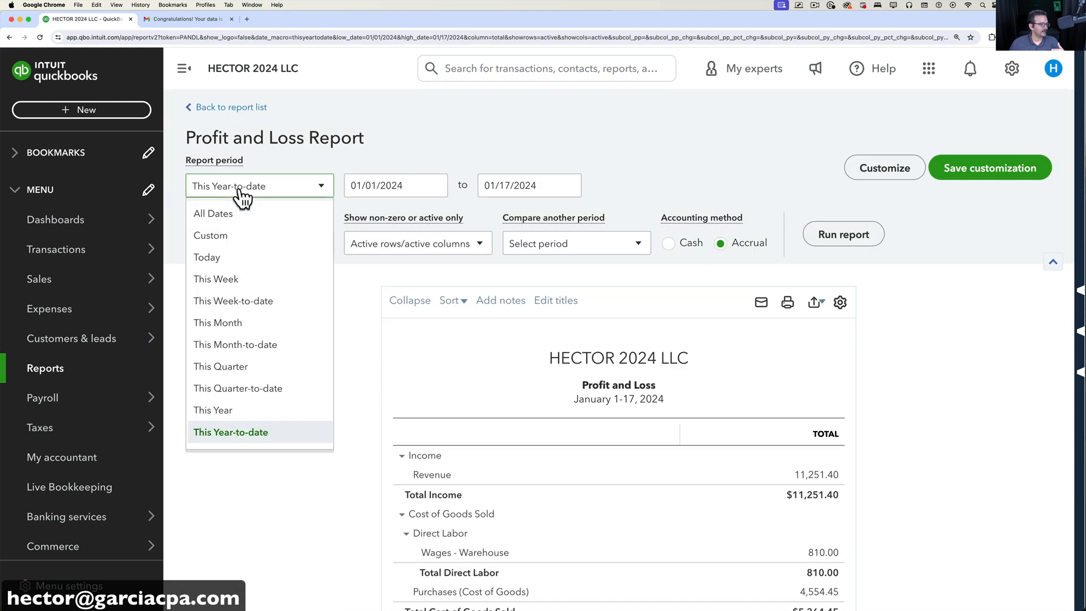
pyautogui.click(213, 213)
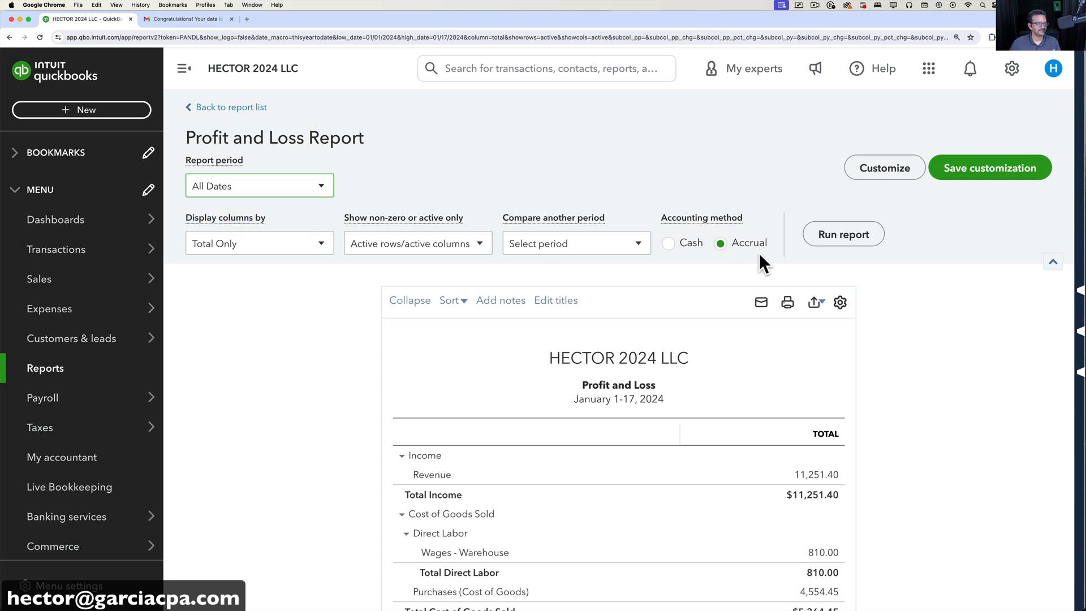
pyautogui.click(260, 186)
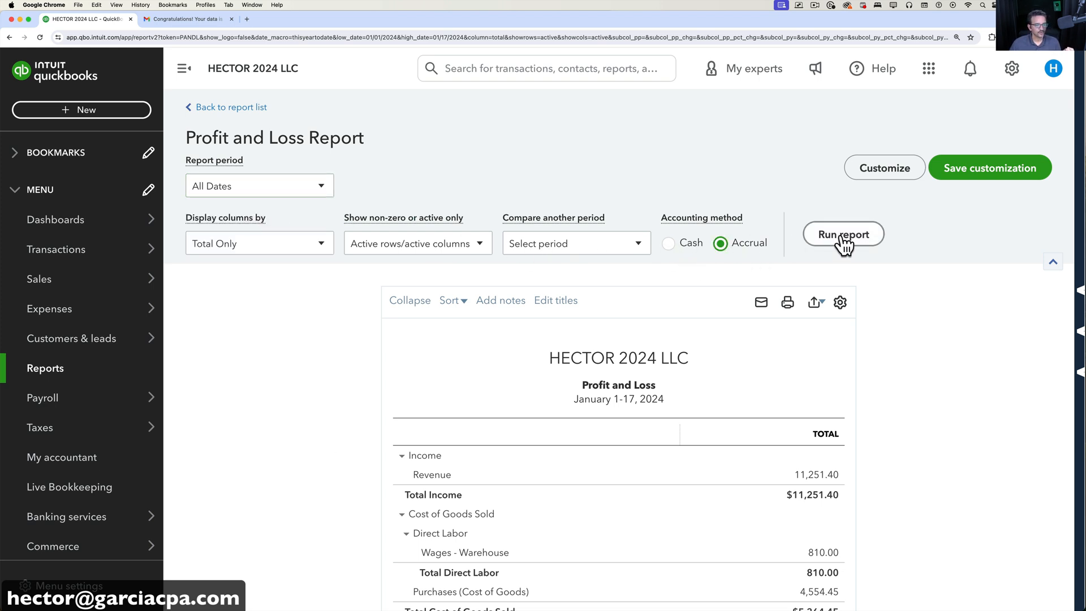
pyautogui.click(842, 234)
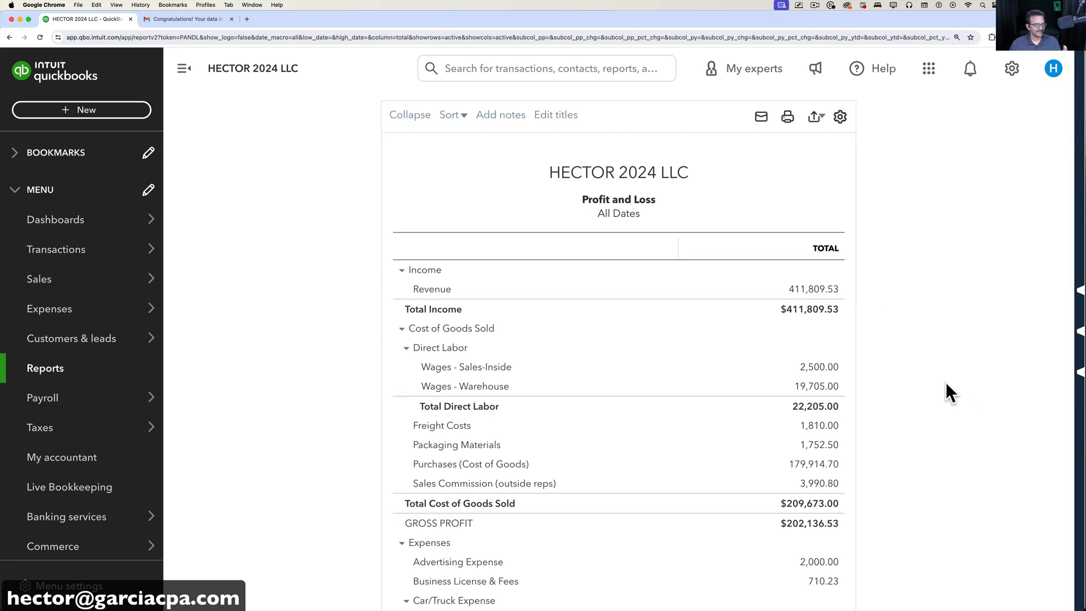
pyautogui.moveTo(898, 433)
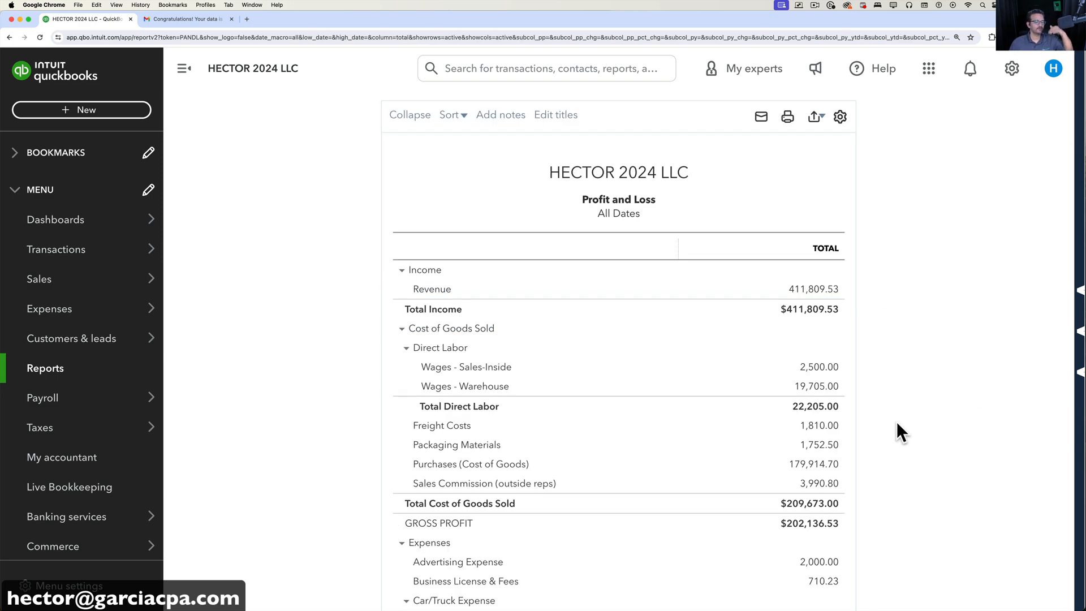
# Step: Scroll the Profit and Loss to its $106,249.17 net income after $93,590.91 total expenses
pyautogui.scroll(-3)
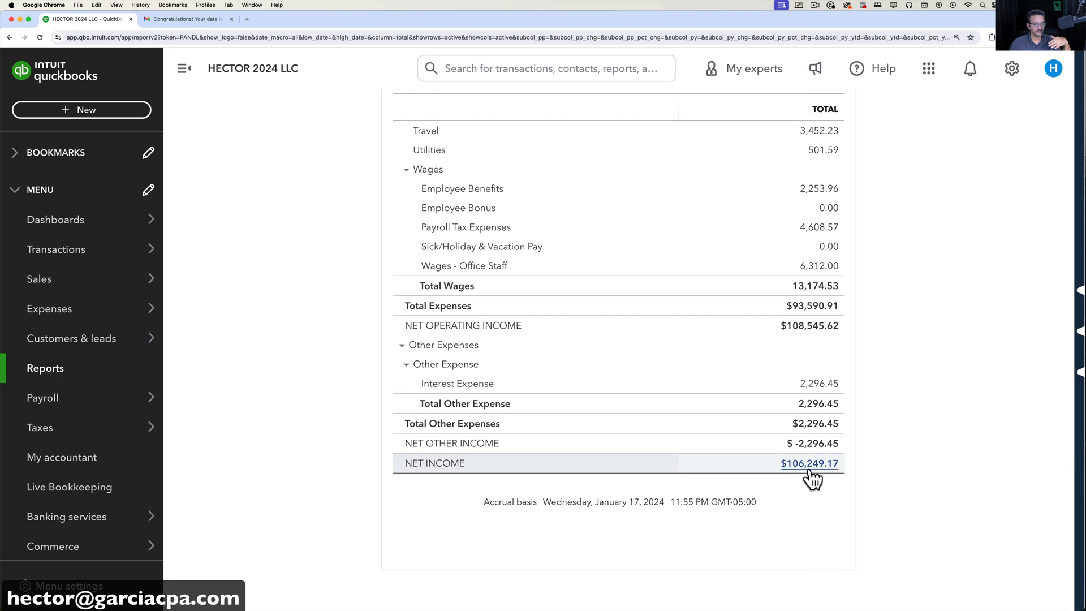
pyautogui.moveTo(863, 477)
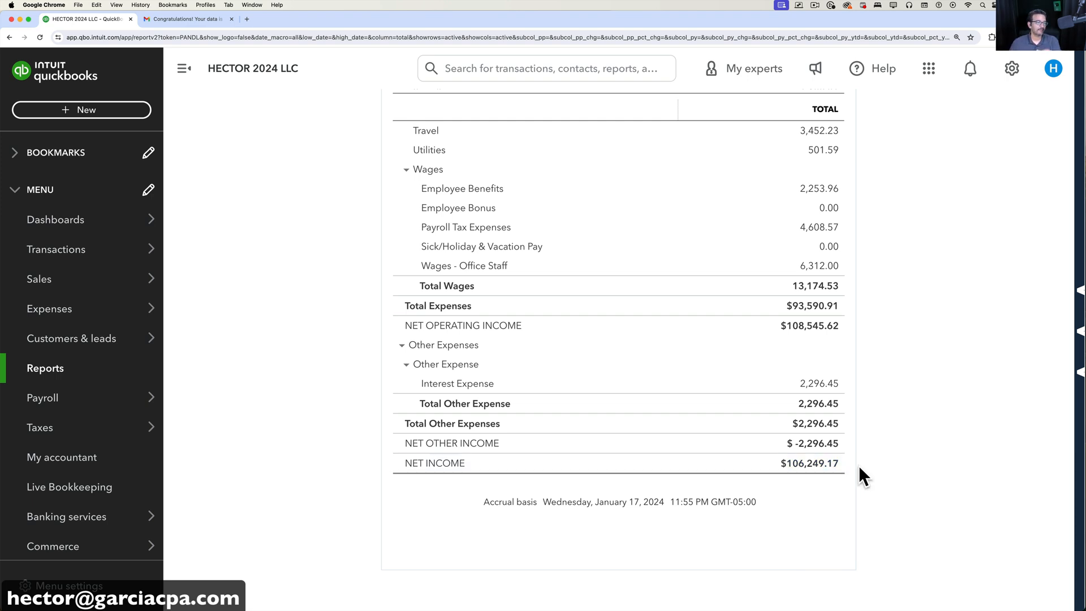
pyautogui.scroll(3)
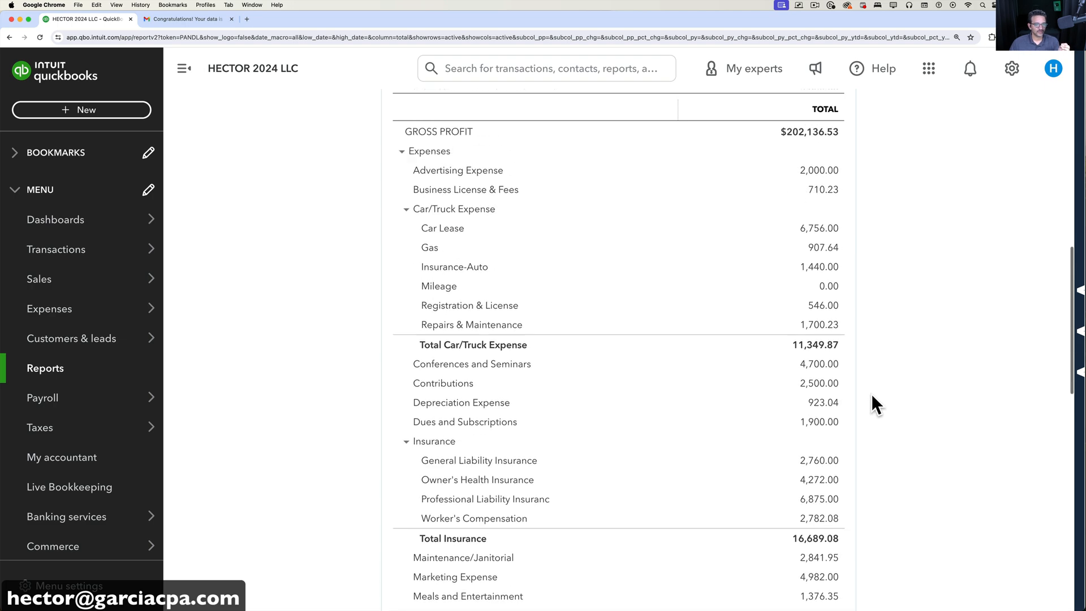
pyautogui.scroll(3)
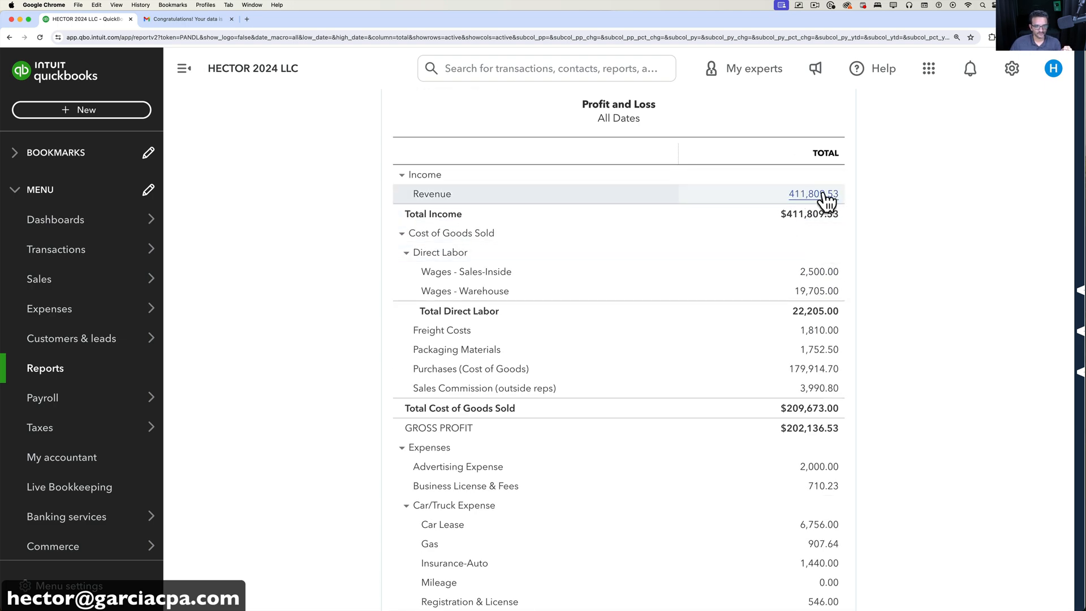
pyautogui.scroll(-3)
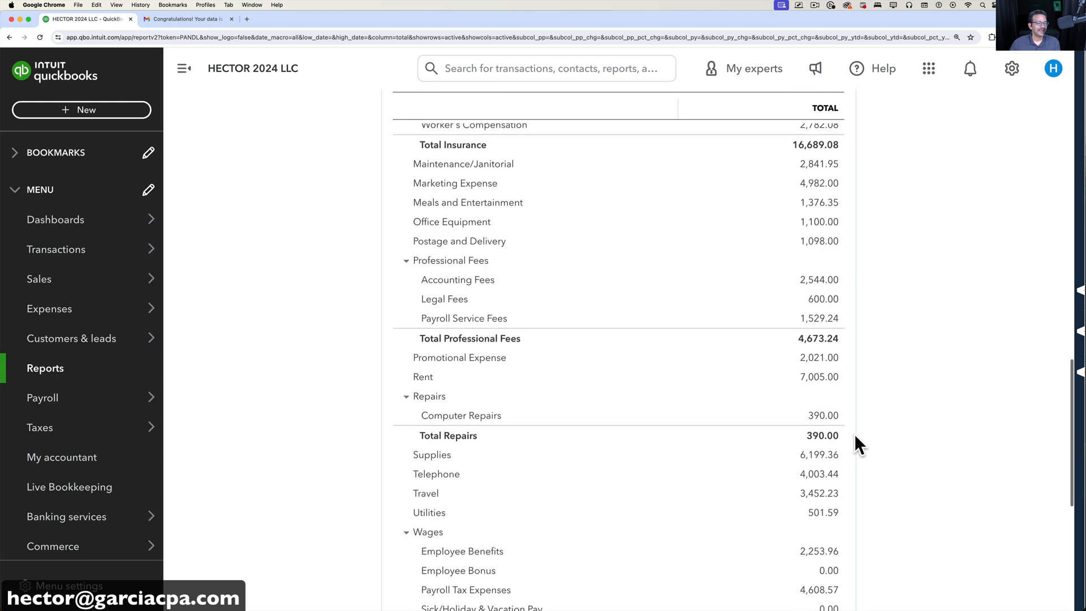
pyautogui.scroll(-3)
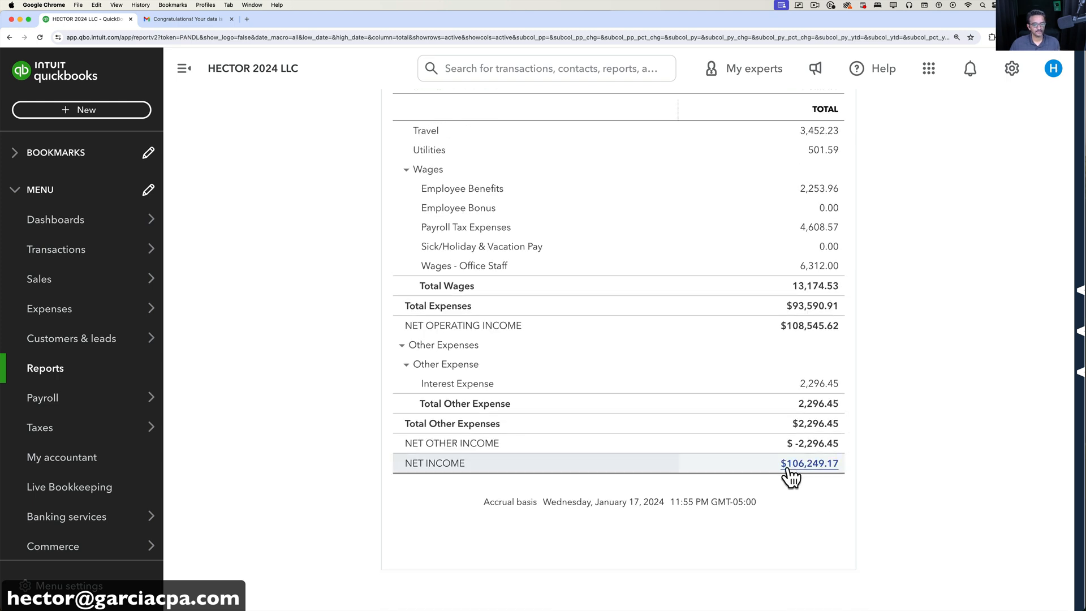
pyautogui.moveTo(873, 478)
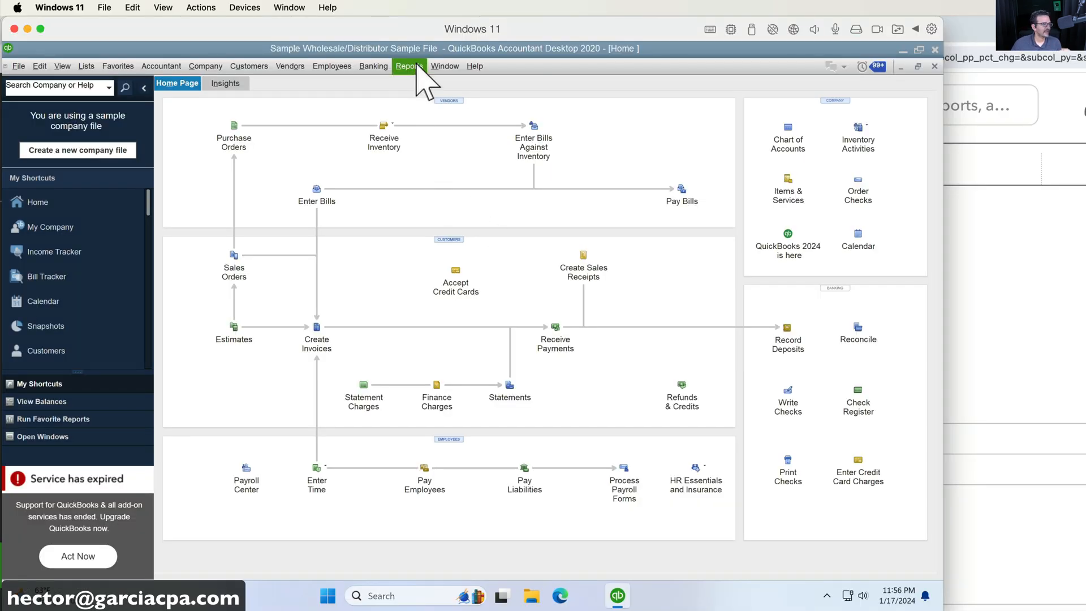
# Step: Run the Profit & Loss Standard report from Reports > Company & Financial in QuickBooks Desktop
pyautogui.click(409, 66)
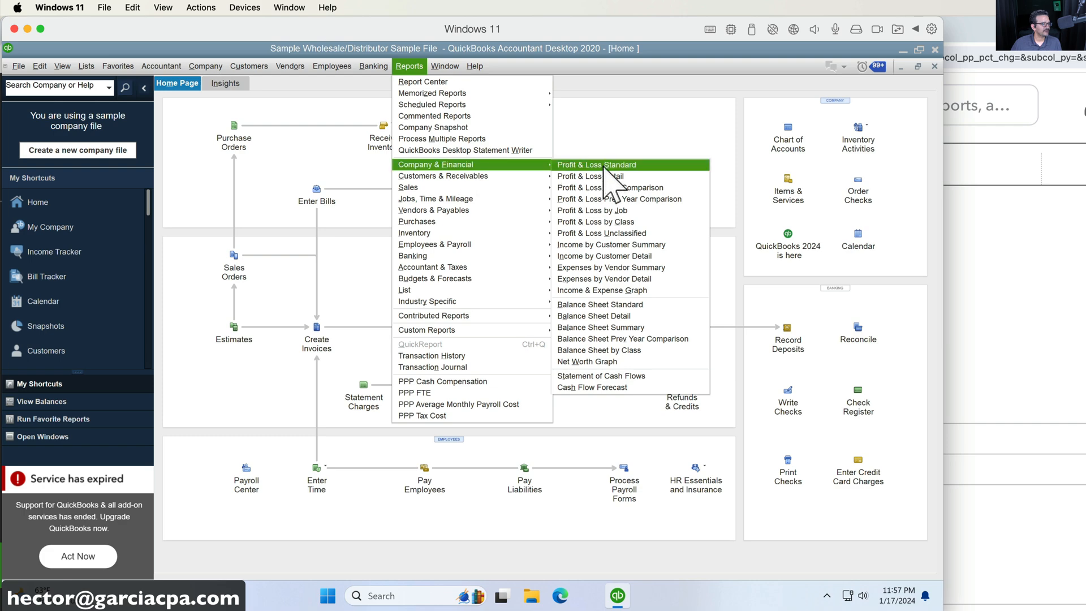
pyautogui.click(595, 165)
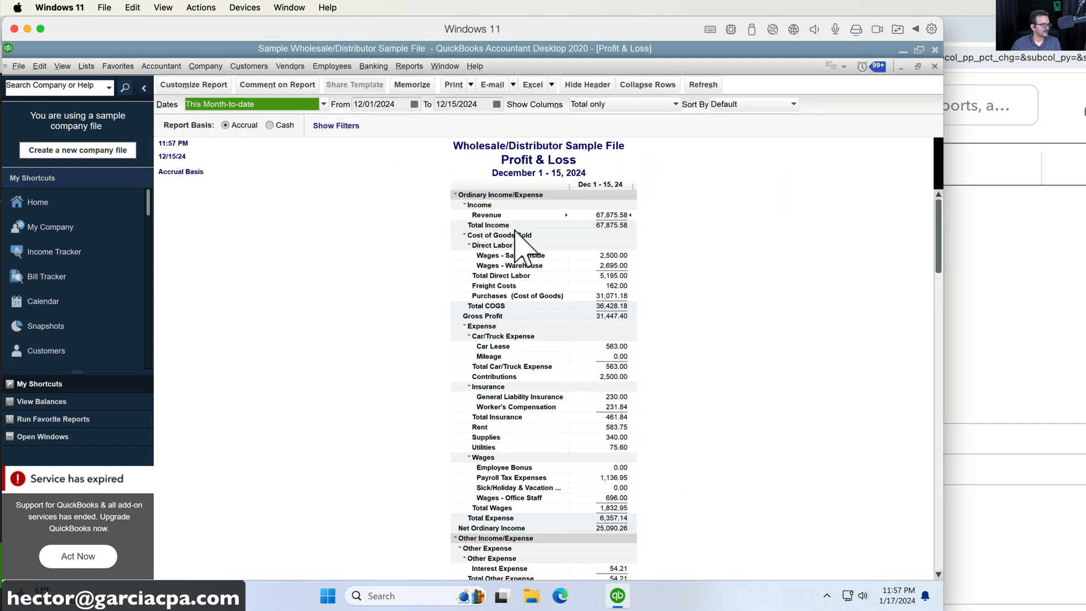